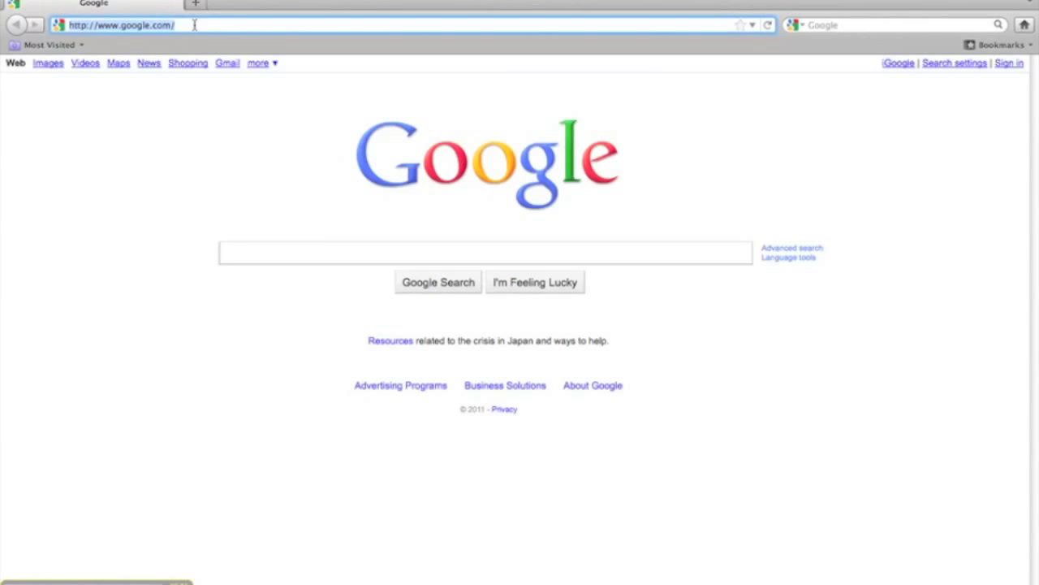
Step: Go to the PC Eddie site and open its 'What's on PC Eddie's mind' page
type("www.pd")
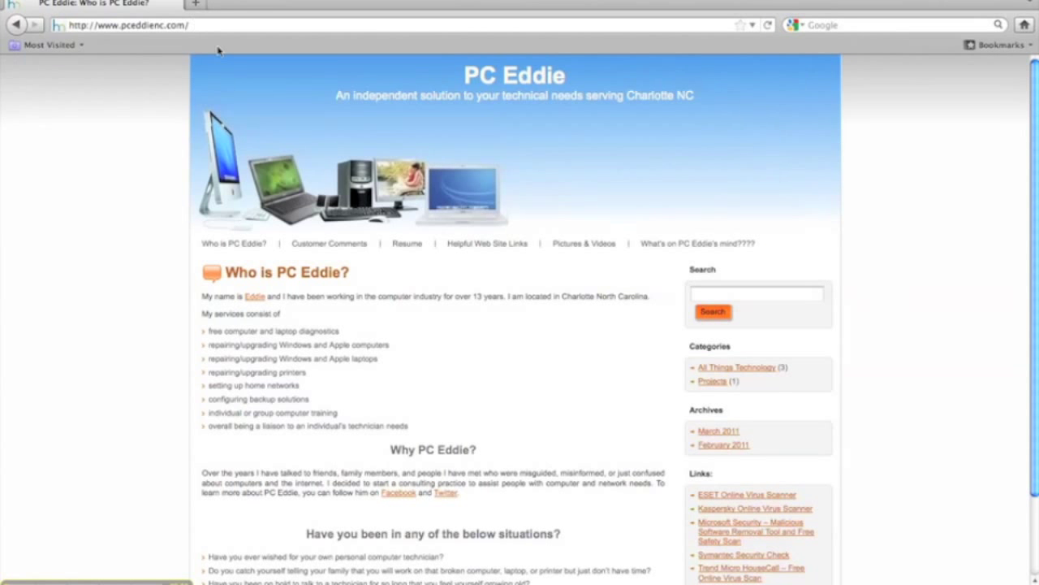
mouse_move(697, 244)
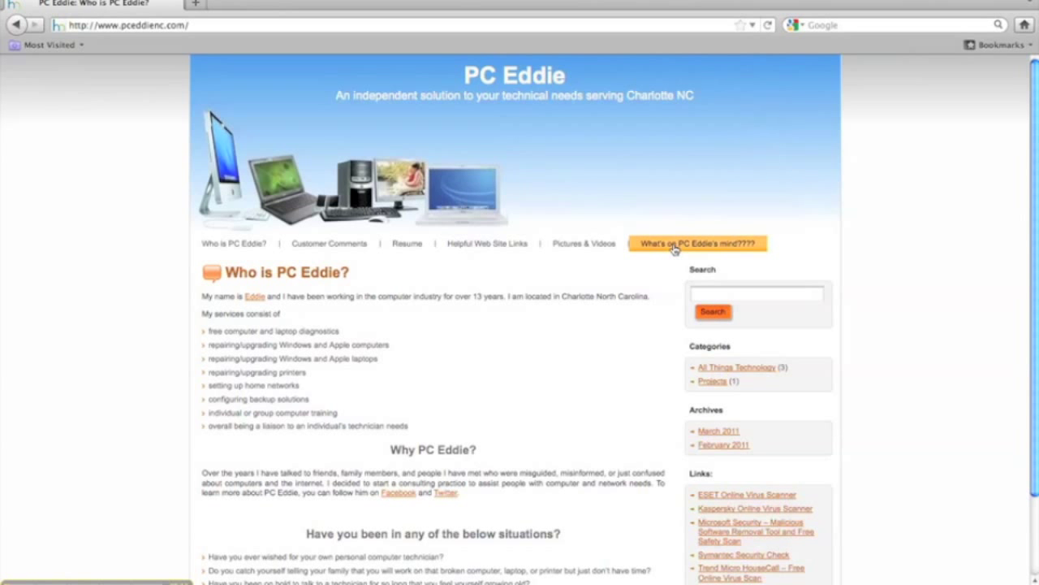
left_click(697, 243)
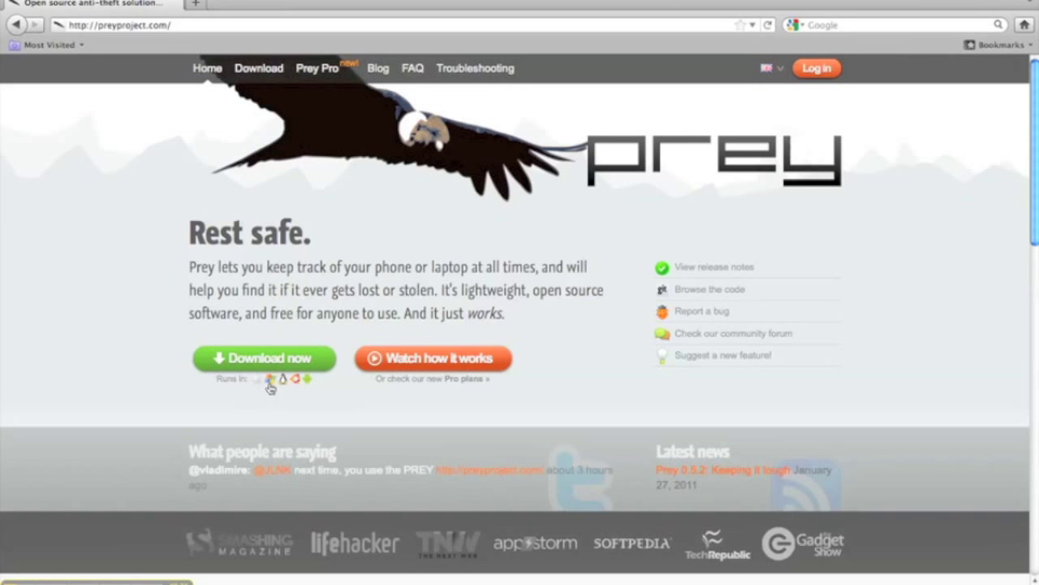
mouse_move(308, 388)
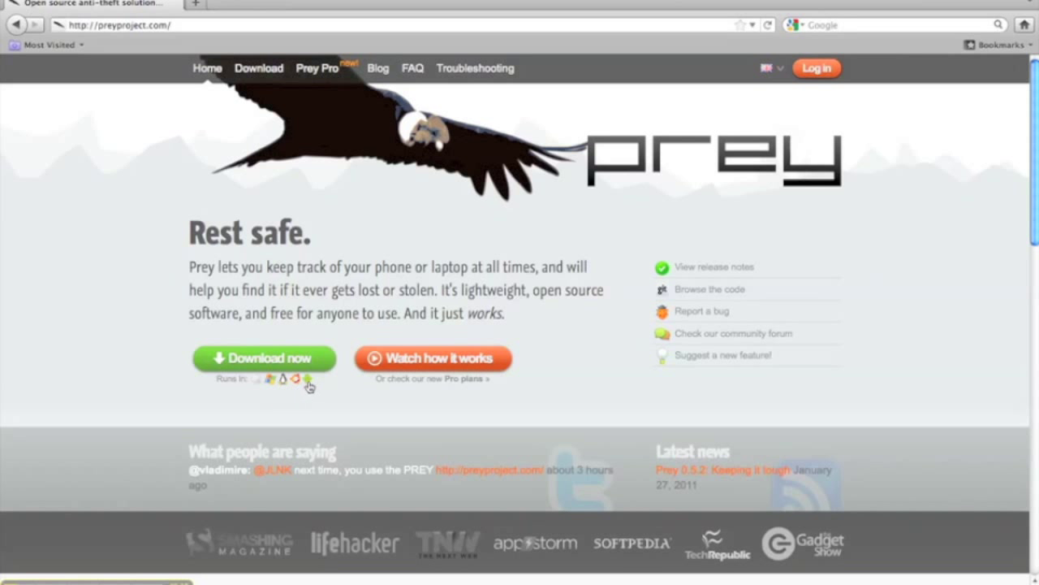
Step: Download and save prey-0.5.3-mac.dmg for Mac, then close the thank-you popup
left_click(264, 357)
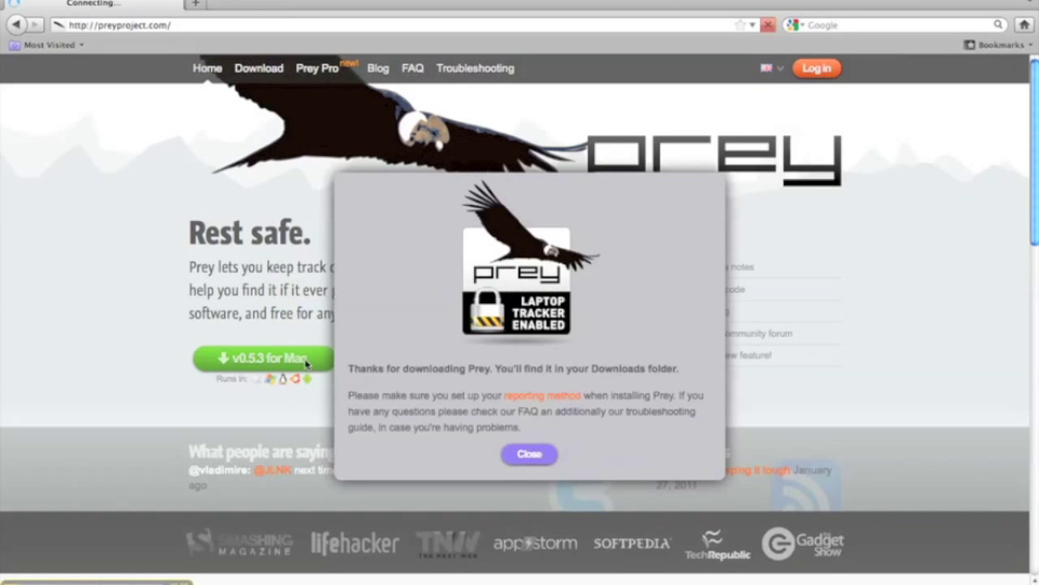
left_click(261, 358)
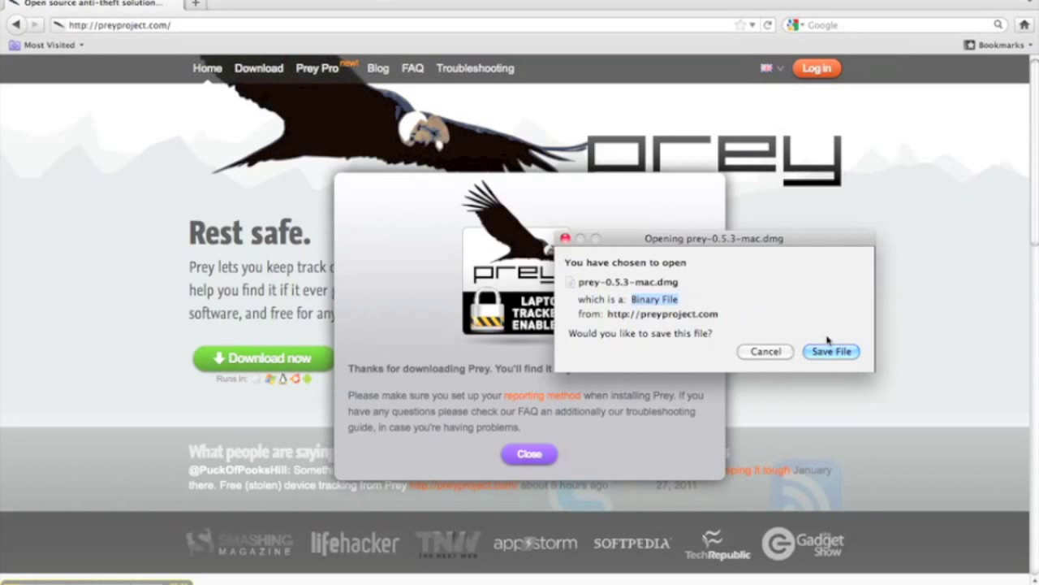
left_click(830, 350)
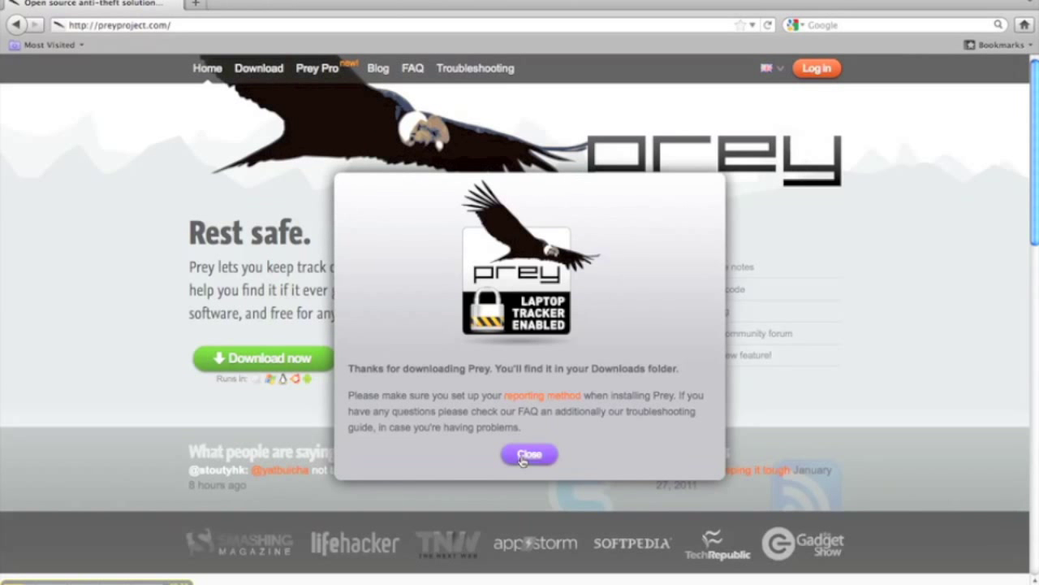
left_click(529, 454)
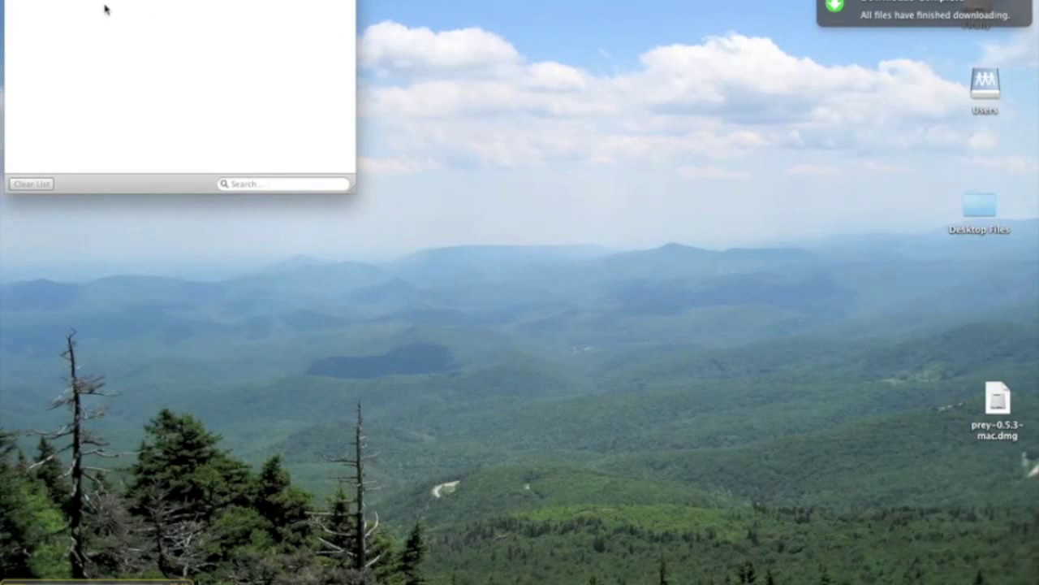
mouse_move(159, 19)
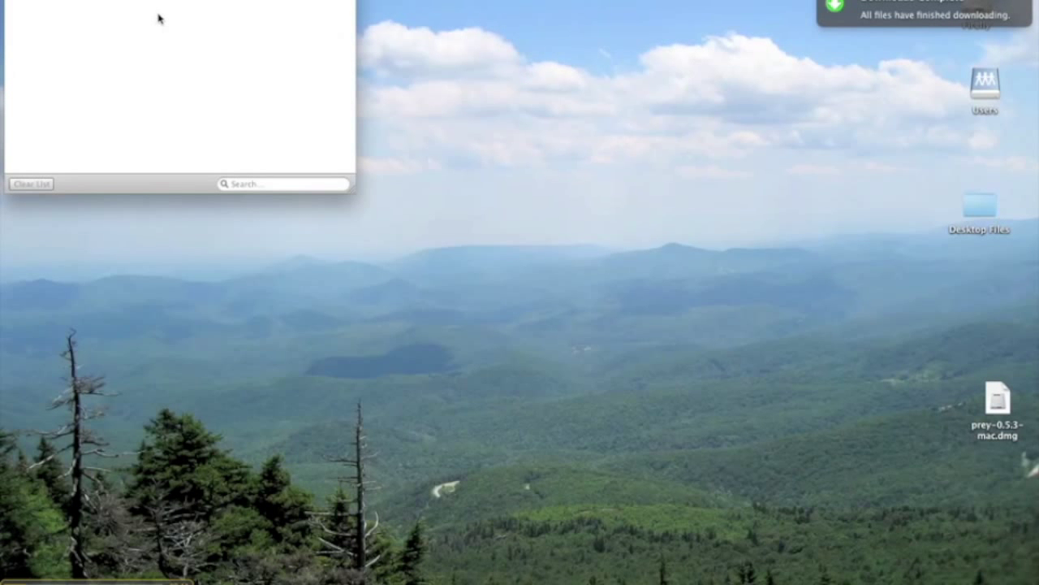
mouse_move(1023, 403)
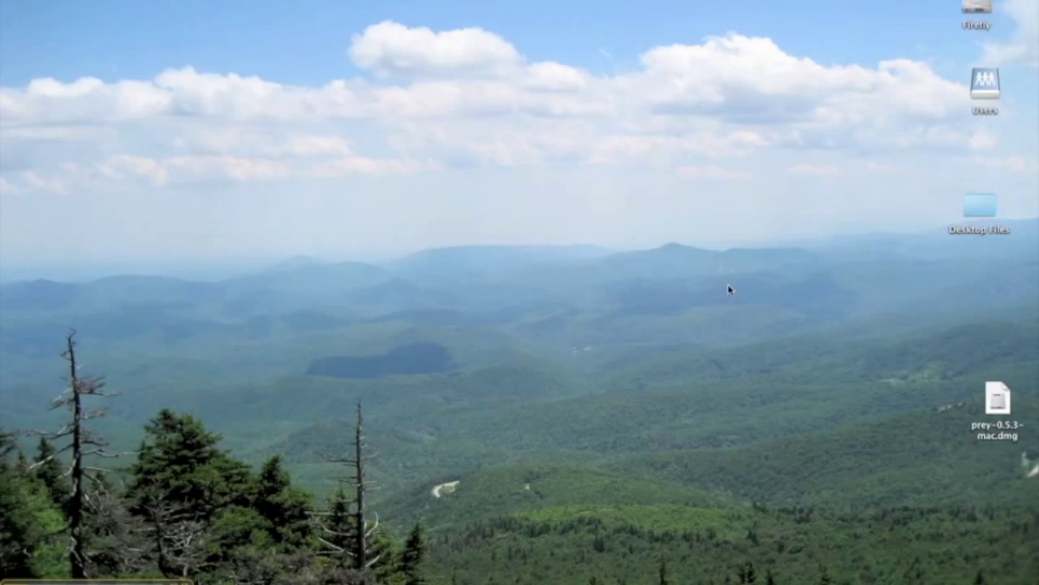
Step: Mount prey-0.5.3-mac.dmg and agree to the GNU General Public License
double_click(997, 402)
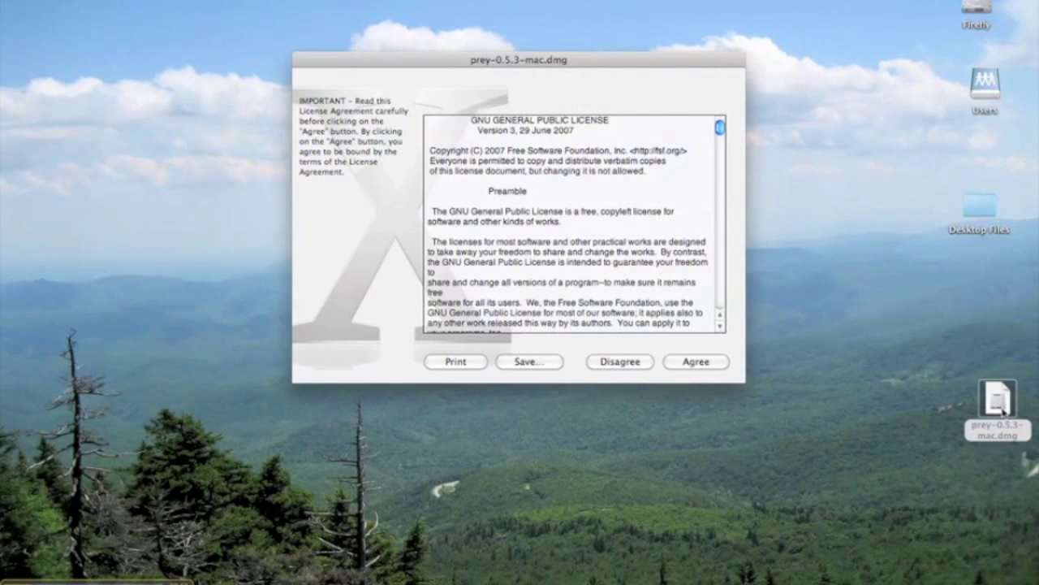
mouse_move(717, 176)
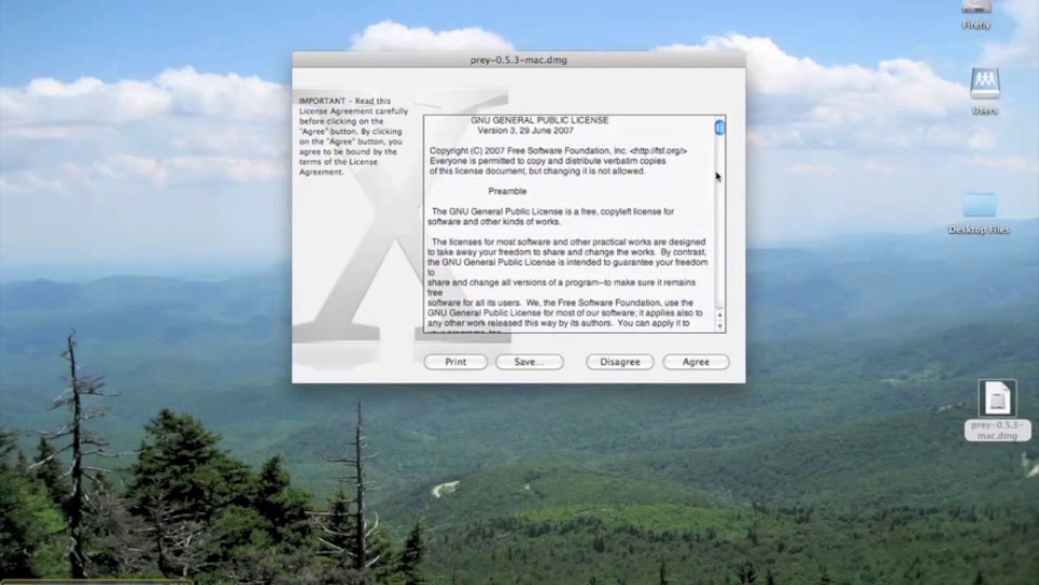
scroll("down", 3)
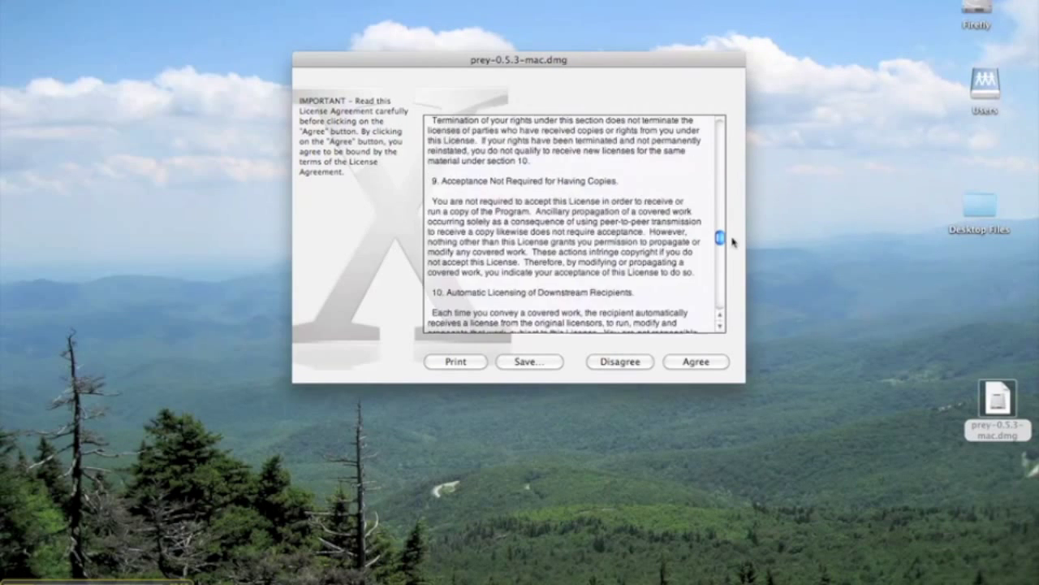
scroll("down", 3)
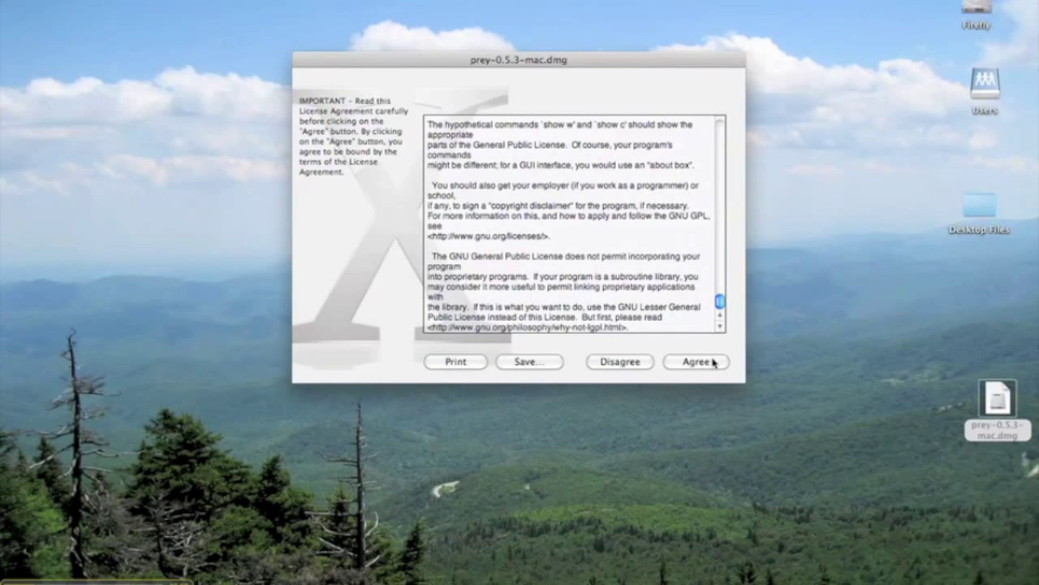
left_click(696, 361)
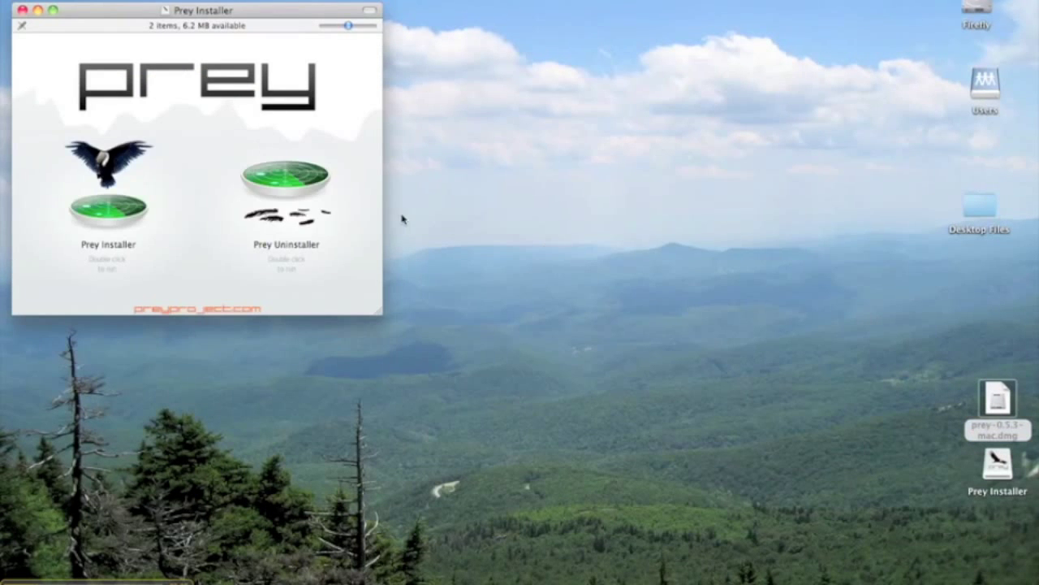
mouse_move(175, 220)
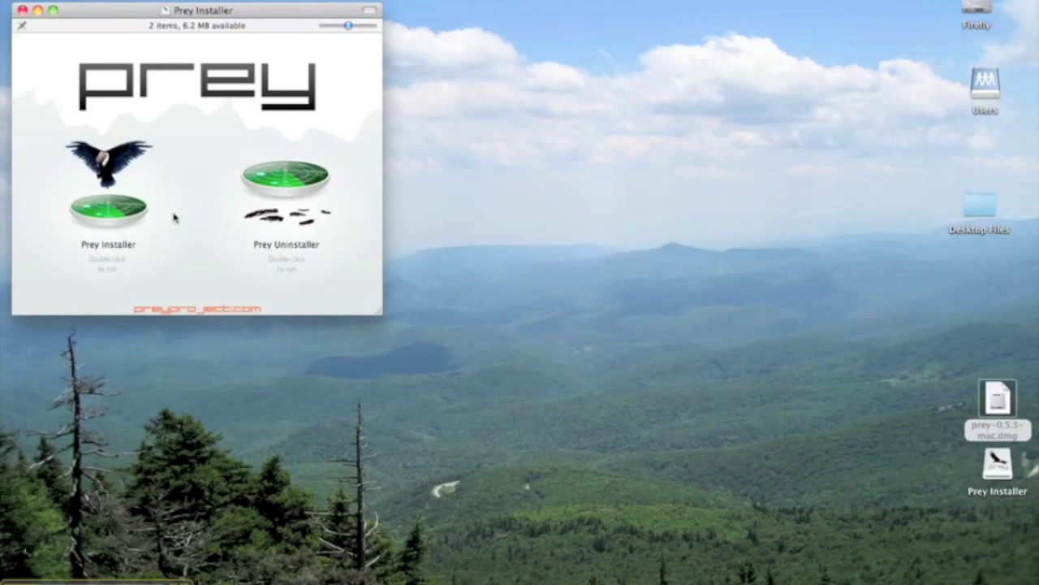
mouse_move(104, 230)
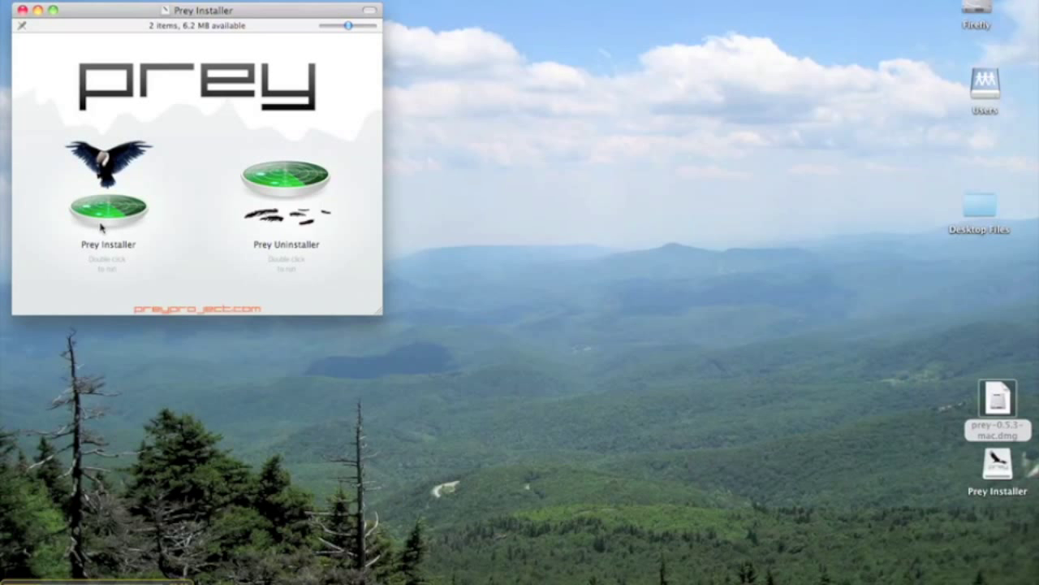
Step: Launch Prey Installer, choose Prey + Control Panel reporting, and continue as a new user
double_click(109, 195)
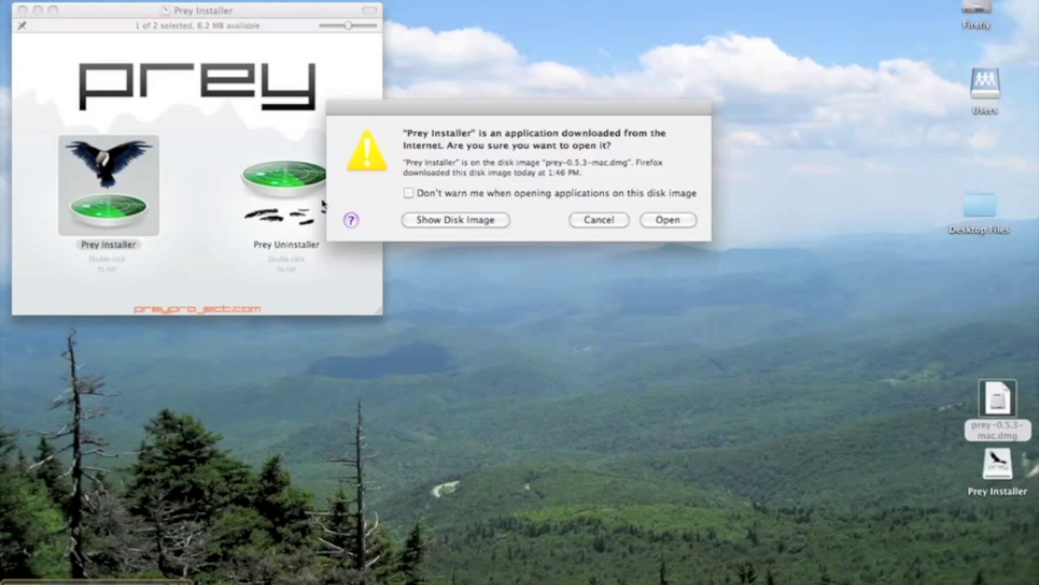
left_click(667, 219)
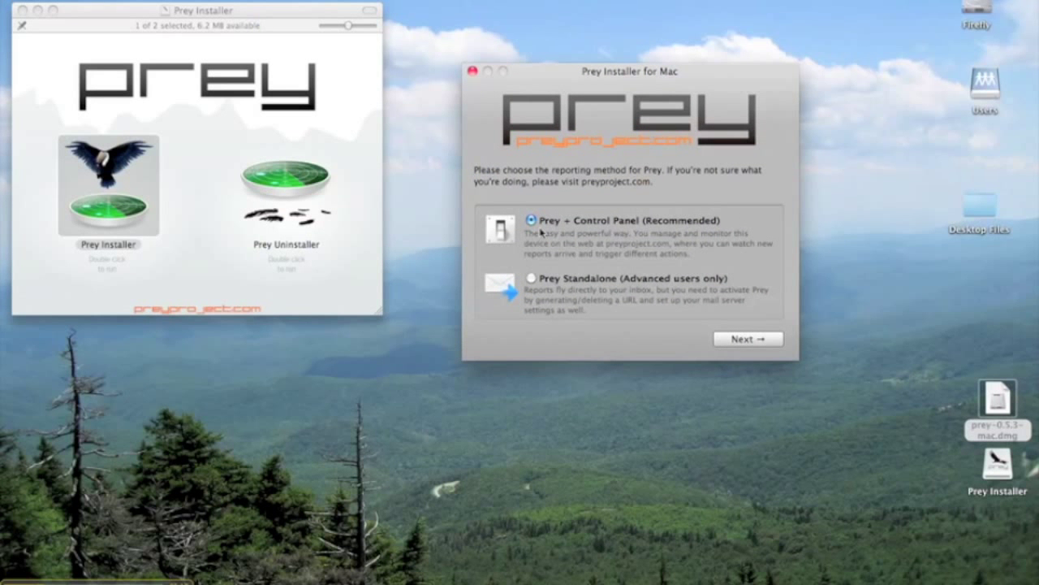
mouse_move(578, 289)
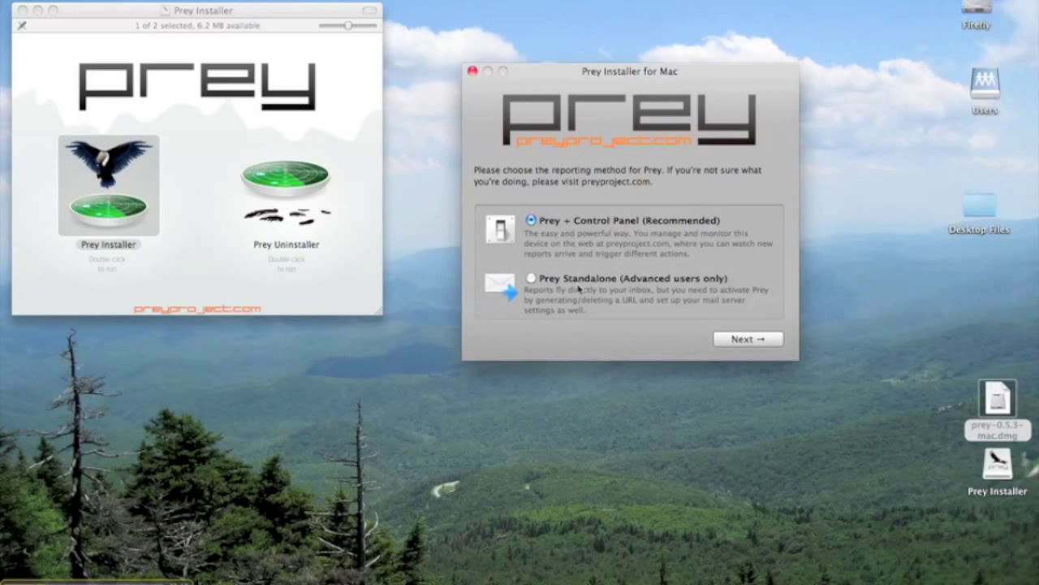
mouse_move(672, 286)
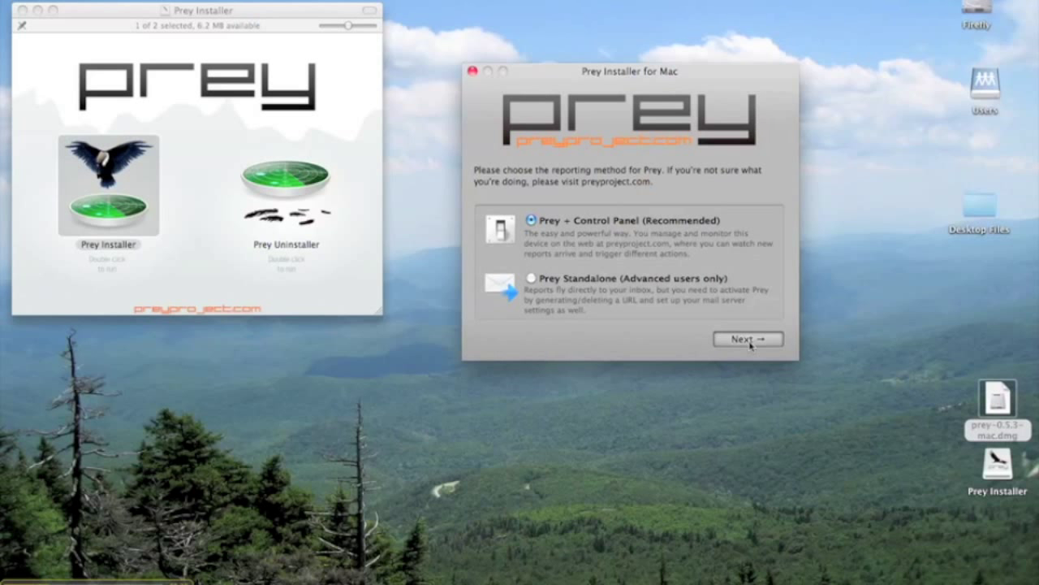
left_click(747, 339)
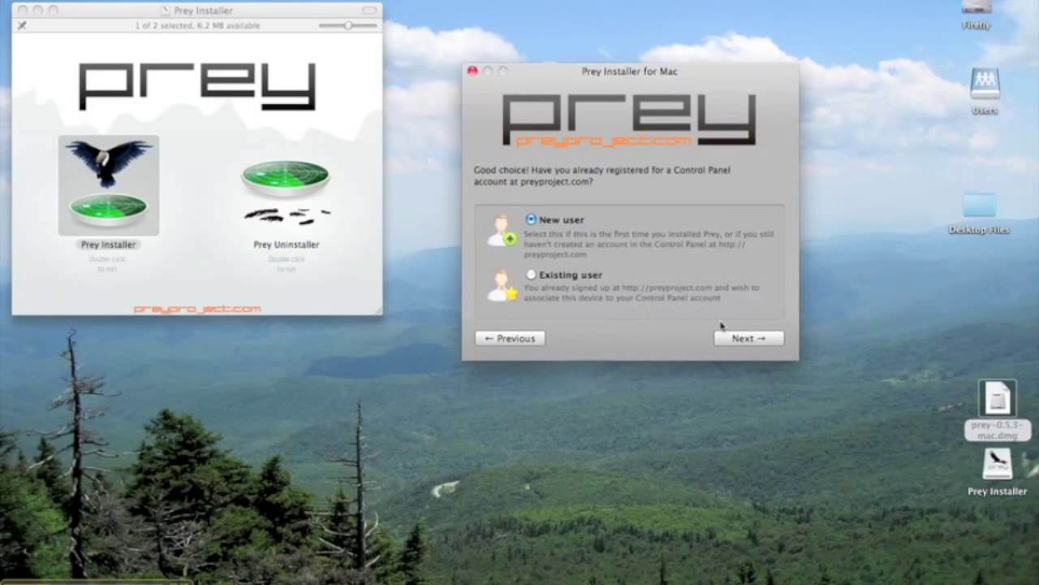
mouse_move(751, 345)
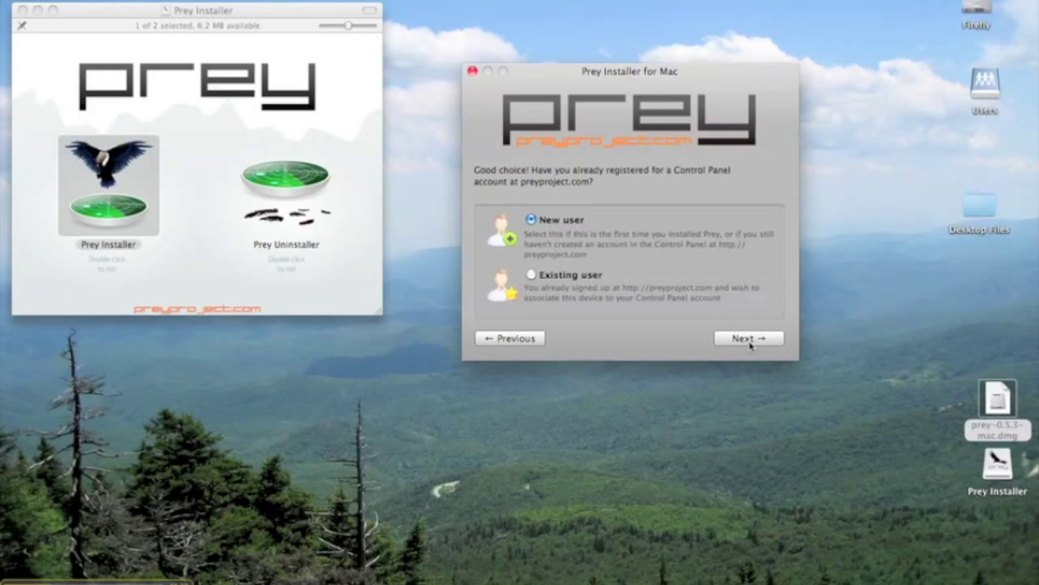
mouse_move(528, 264)
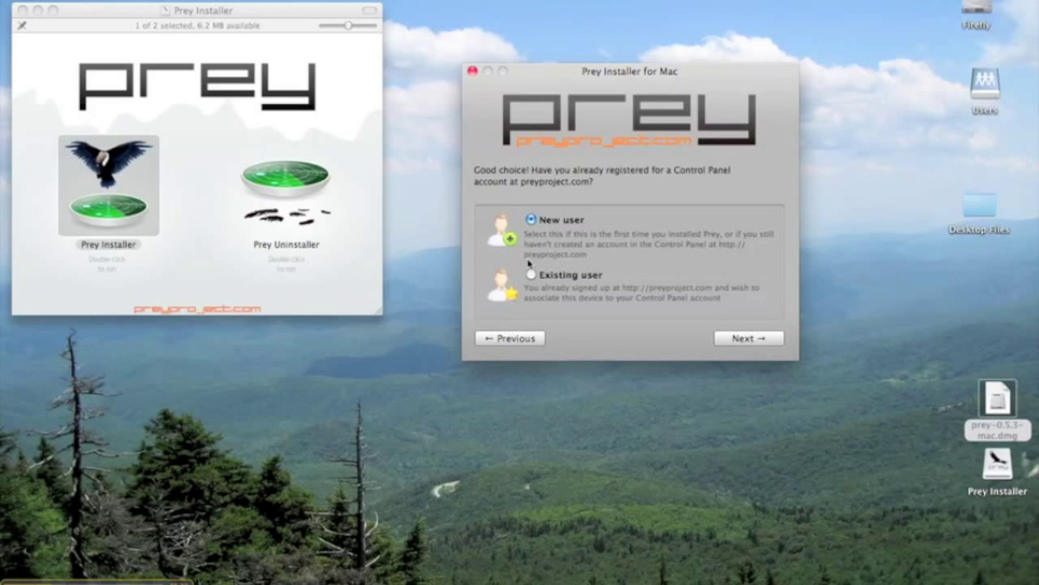
mouse_move(549, 229)
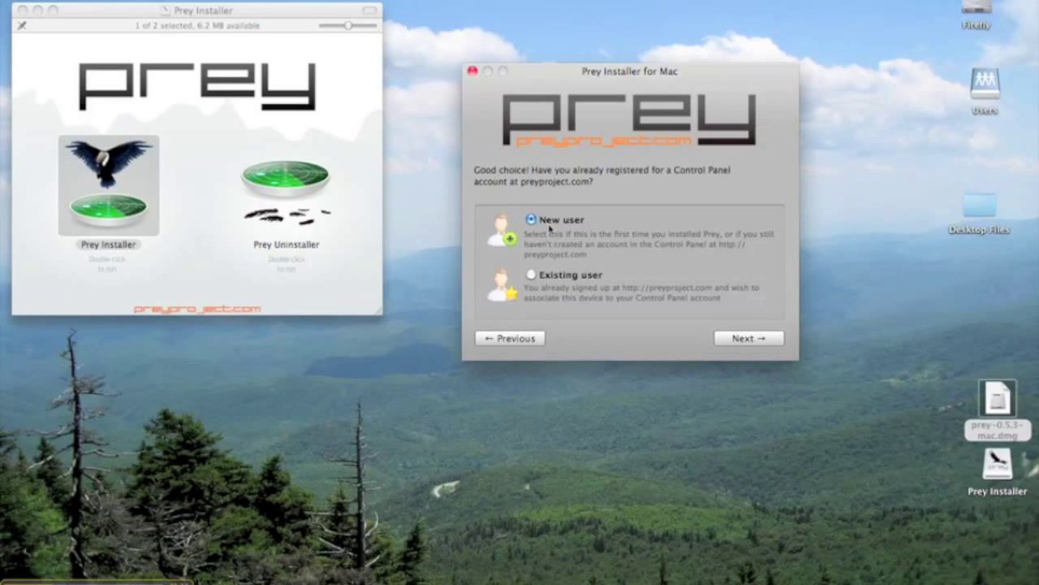
left_click(745, 338)
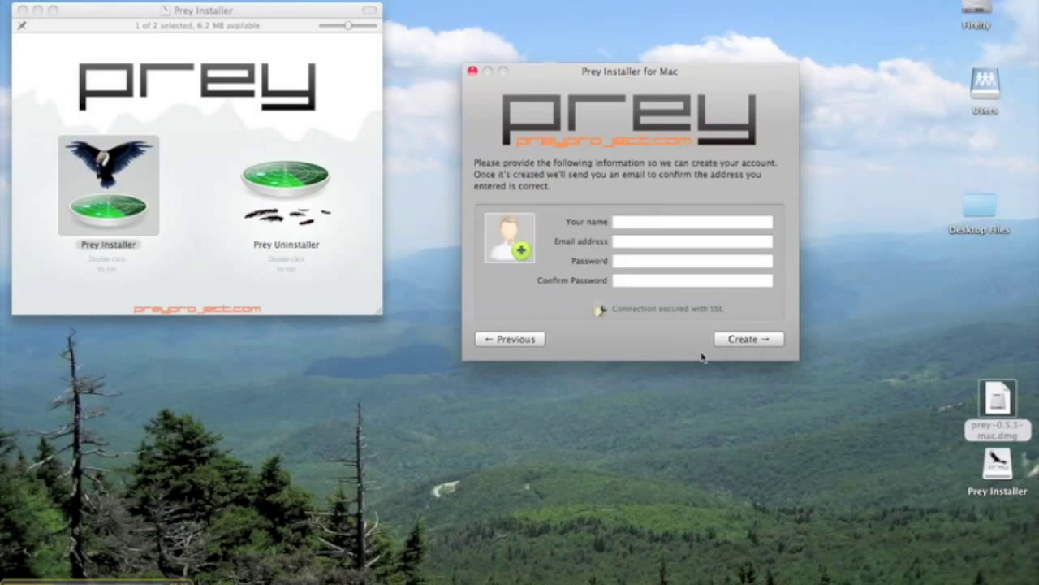
Step: Create the account with name 'PC Eddie', a pceddie email address and password
left_click(693, 222)
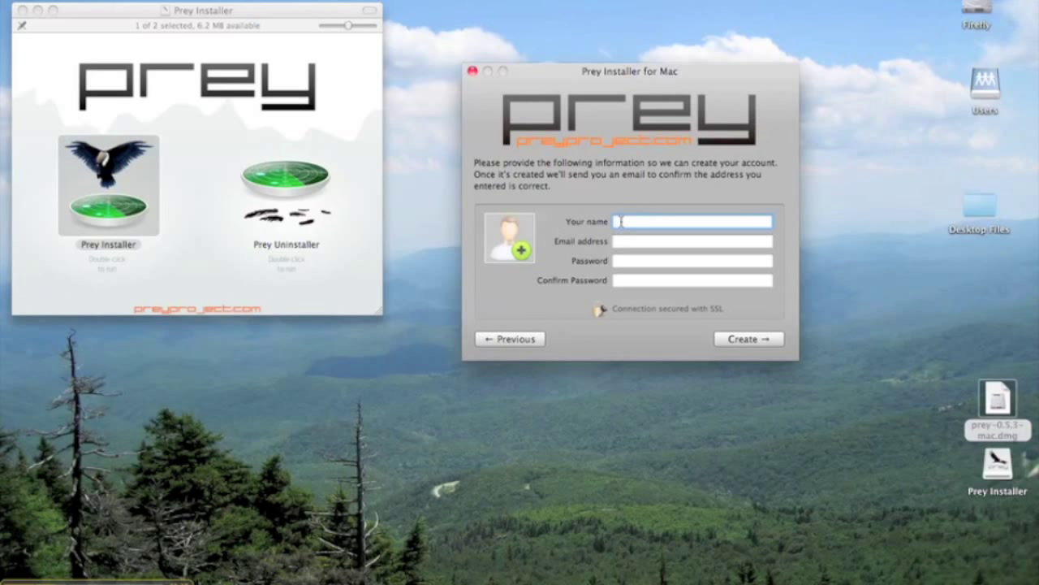
type("P")
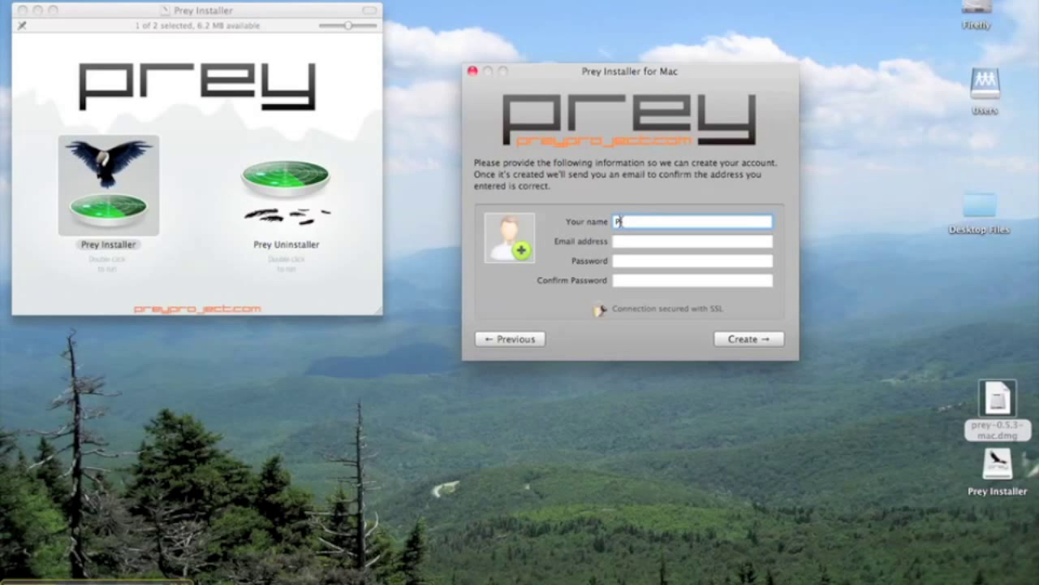
type("C Eddie")
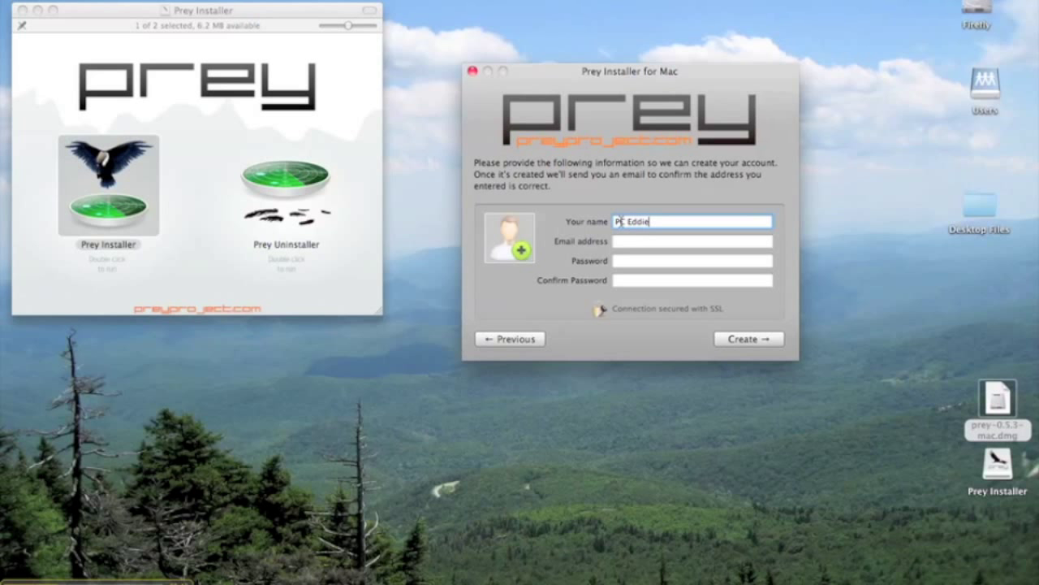
left_click(692, 241)
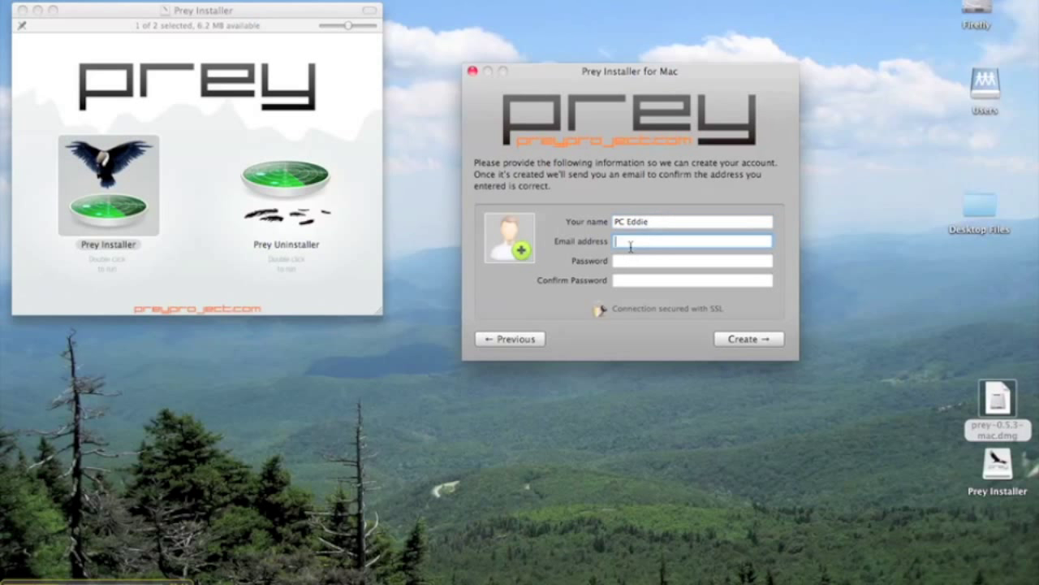
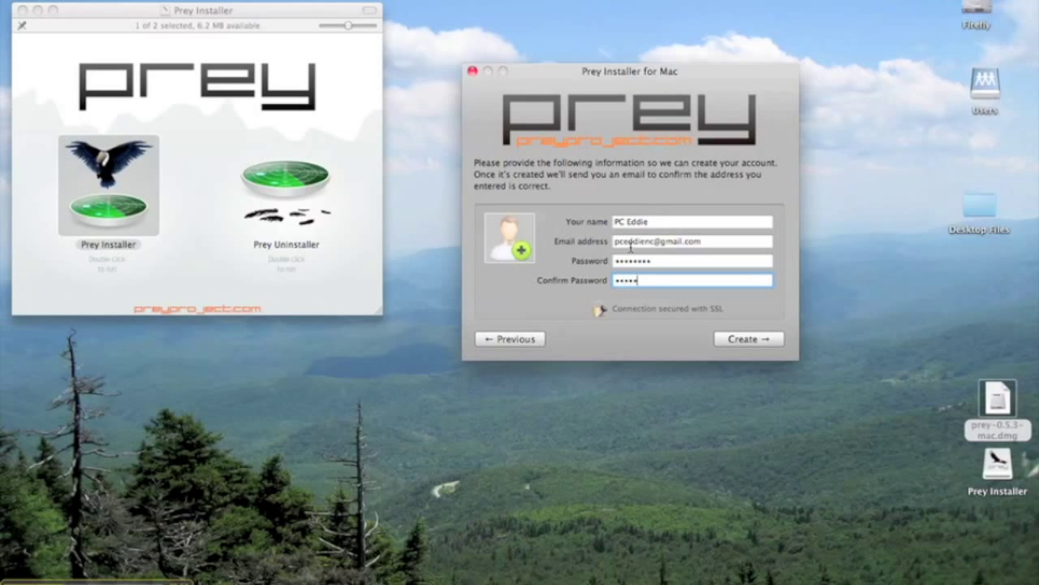
type("•••")
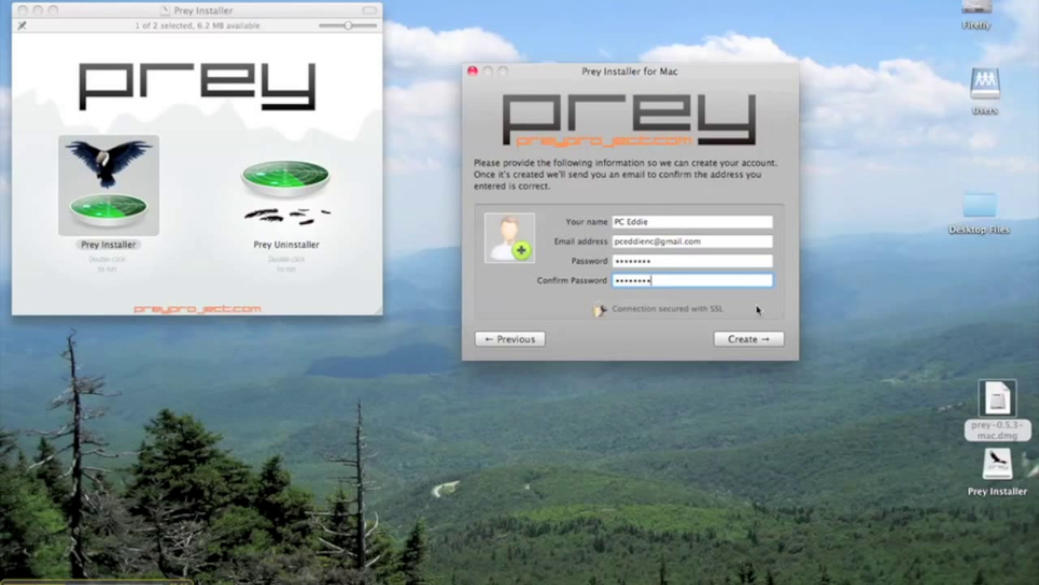
left_click(747, 339)
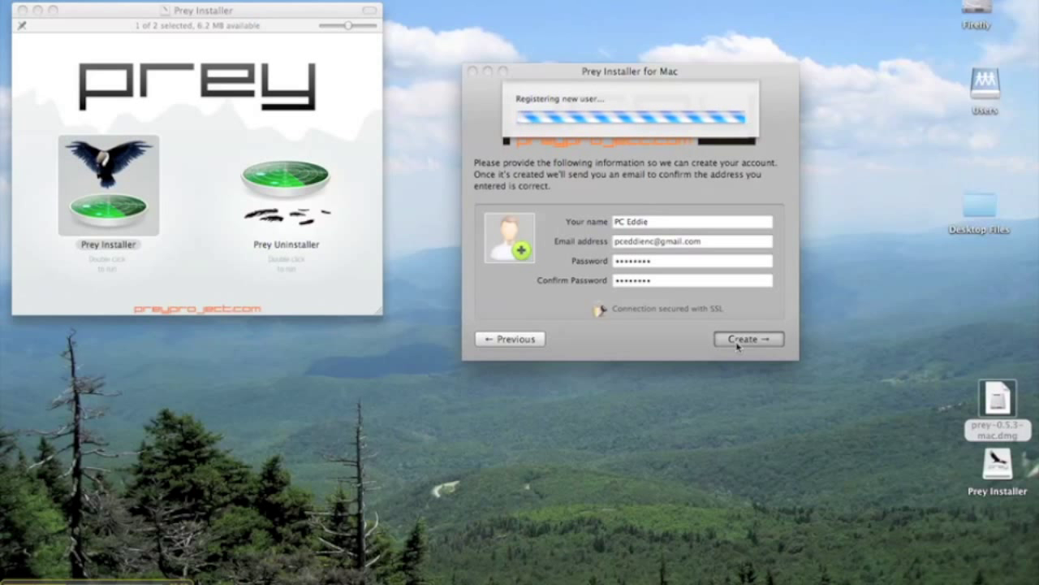
Step: Authorize Prey Installer with the Mac admin password so installation completes
left_click(747, 338)
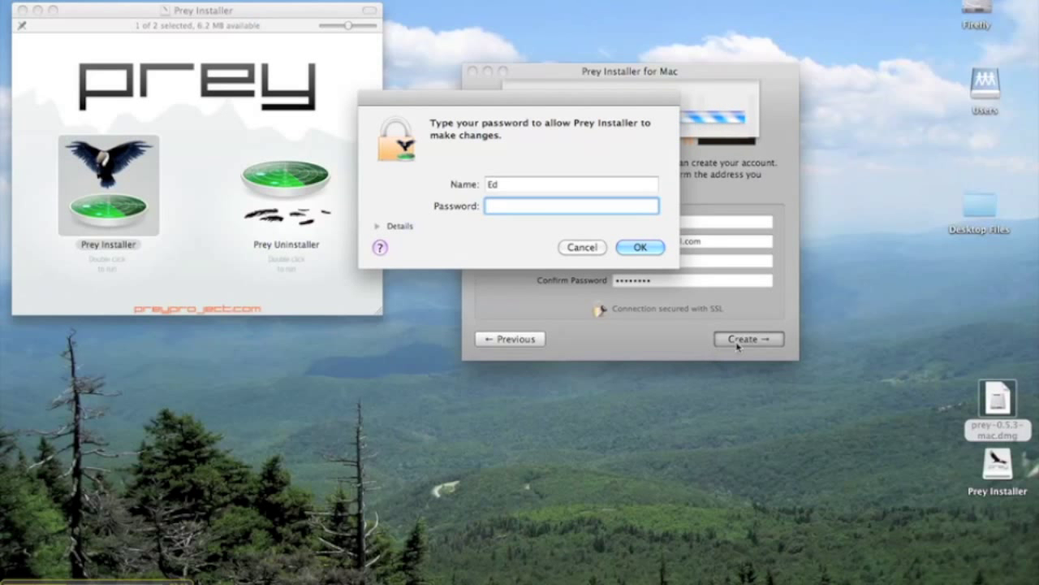
type("•")
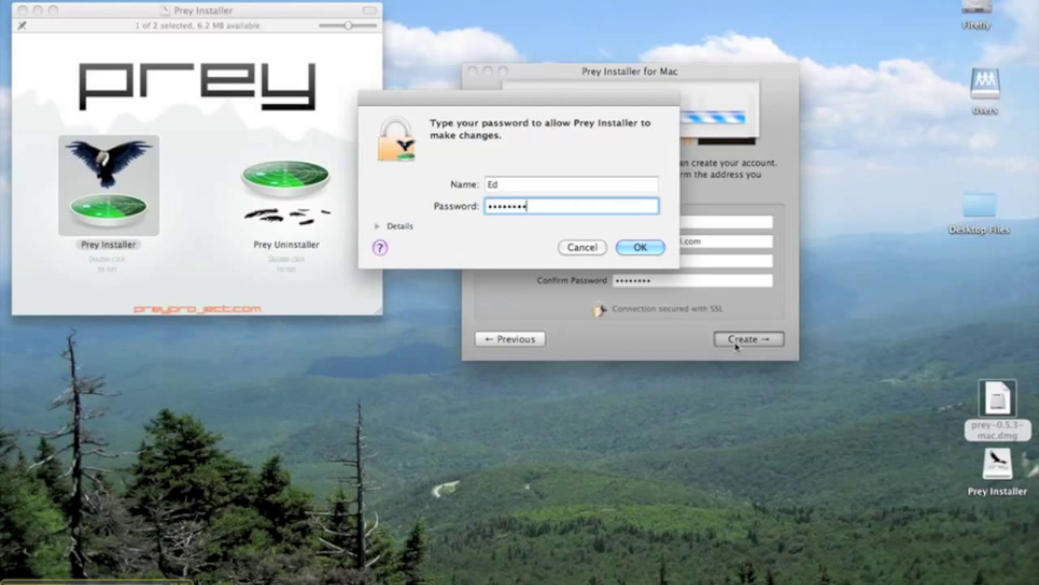
left_click(640, 247)
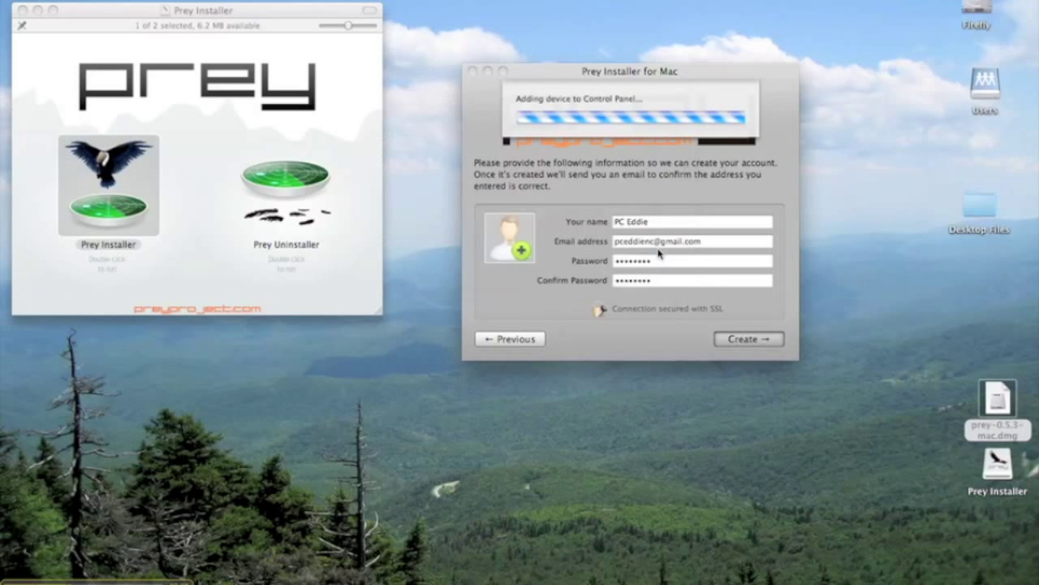
left_click(748, 339)
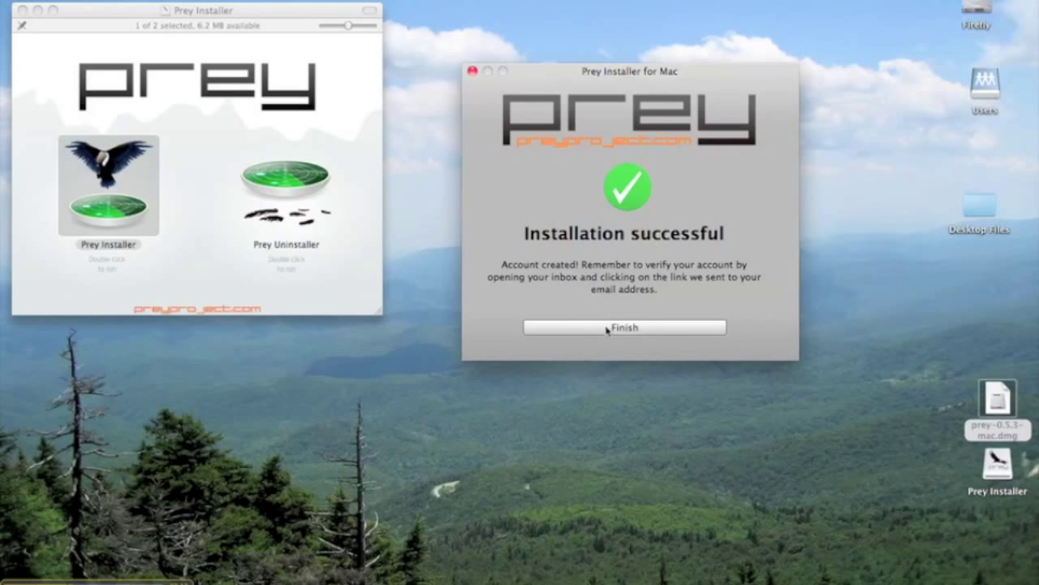
Step: Finish and close the successful Prey installation
left_click(625, 327)
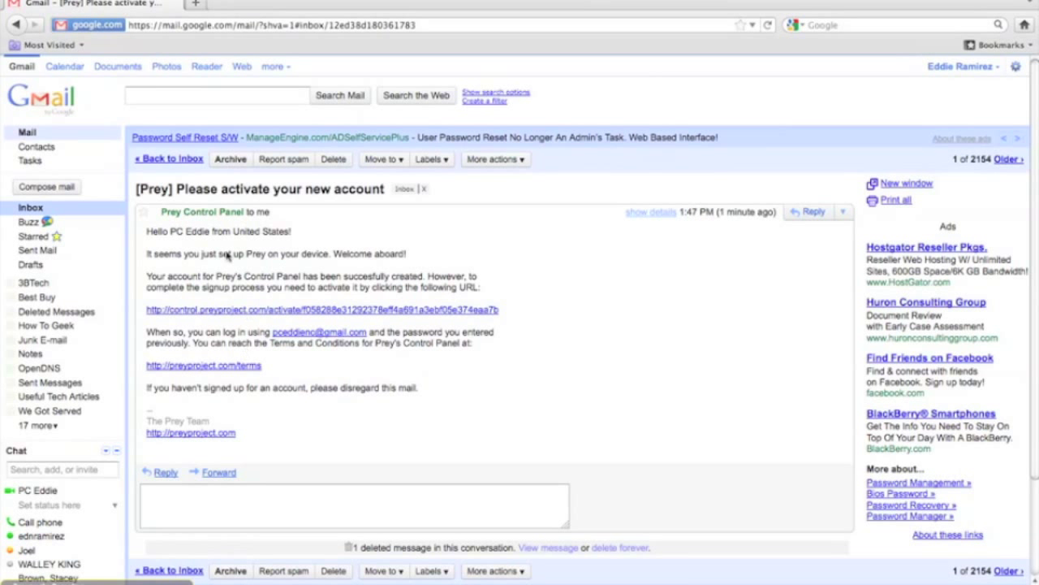
mouse_move(210, 292)
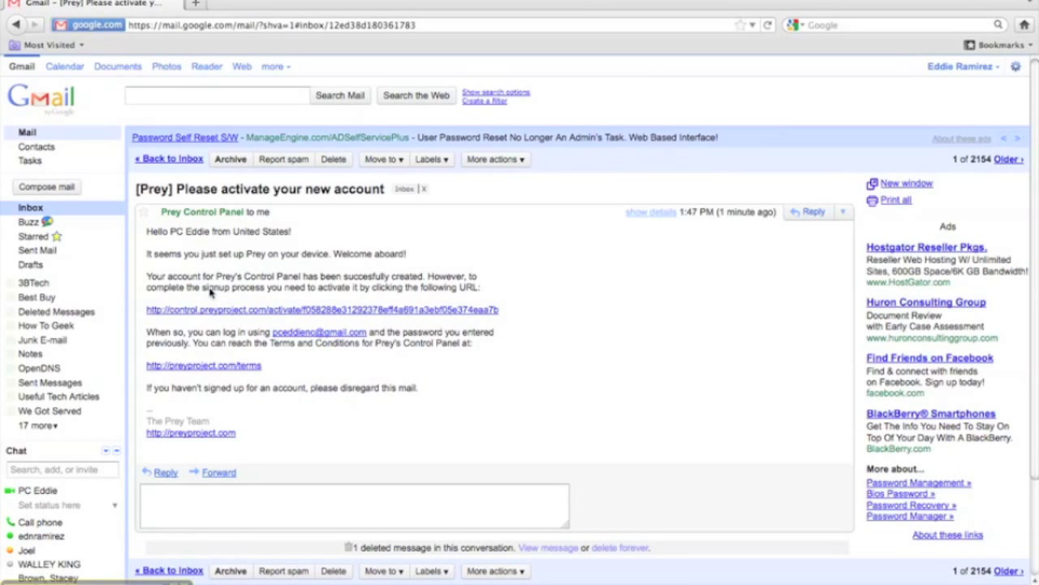
mouse_move(256, 315)
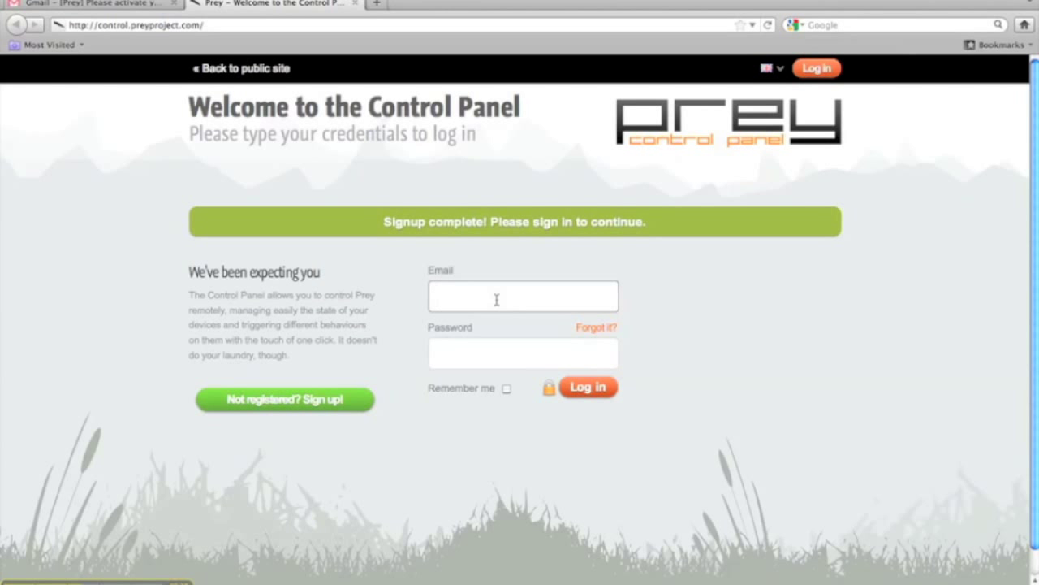
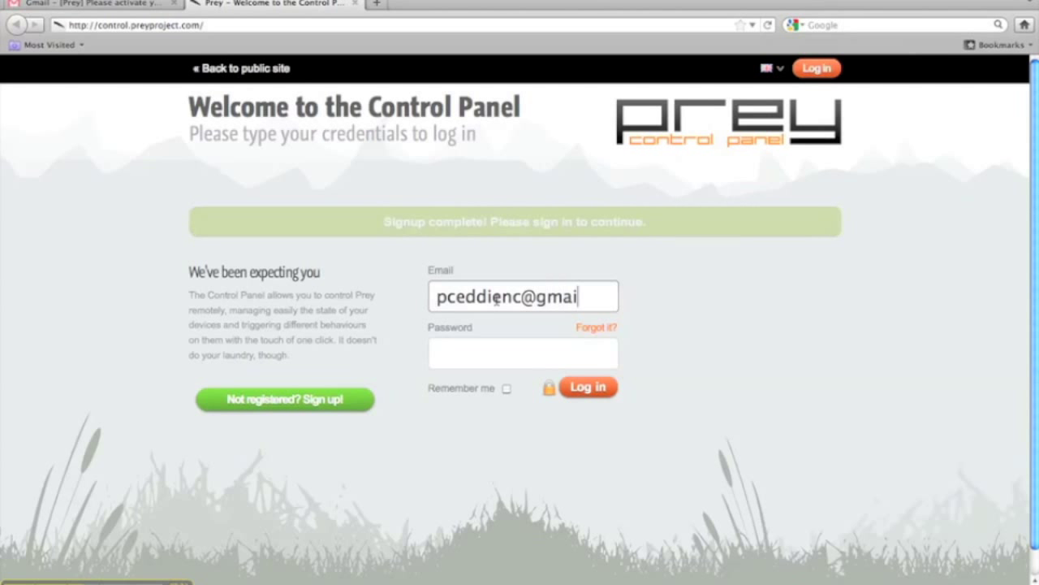
Step: Log in to Prey Control Panel with the pceddie email and its password
left_click(528, 305)
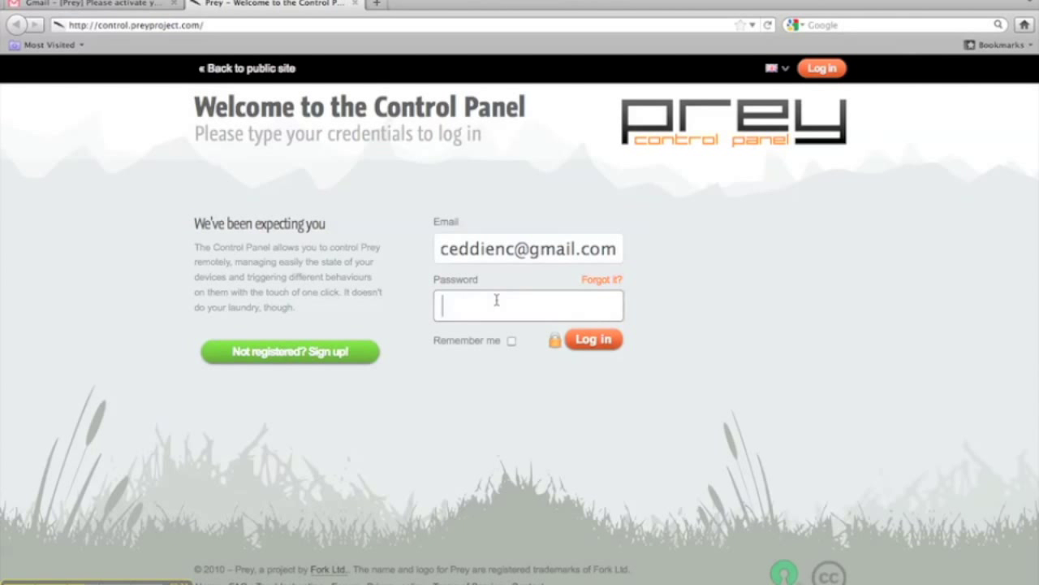
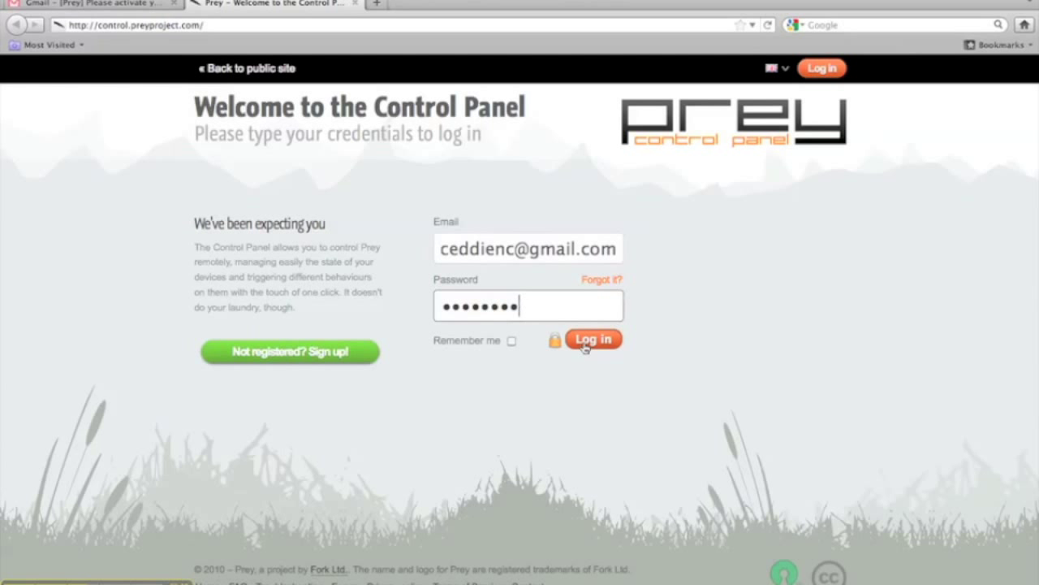
left_click(593, 339)
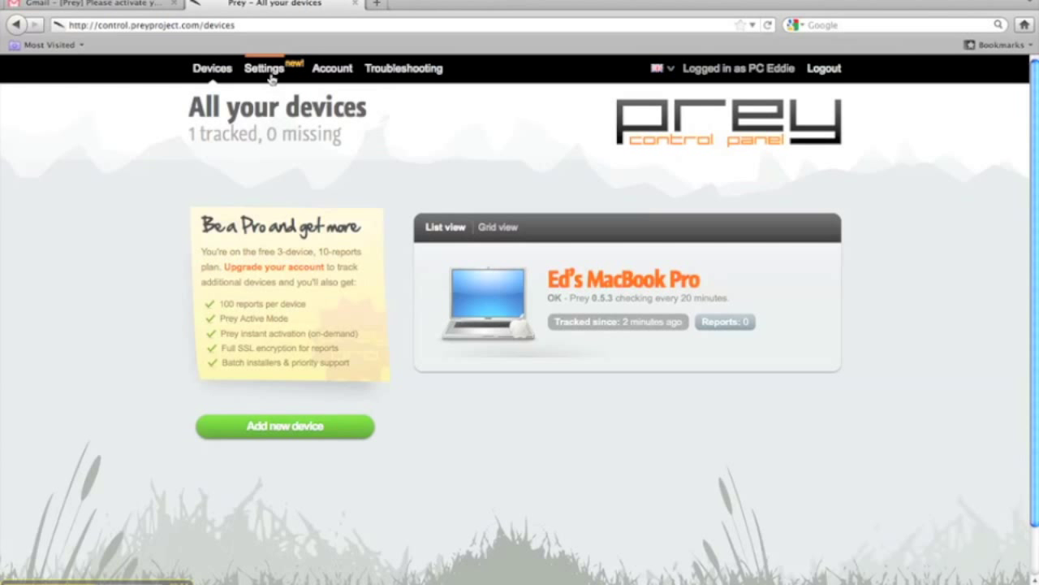
Step: Open the Settings page to review the 'Send me an email when' notification options
left_click(263, 68)
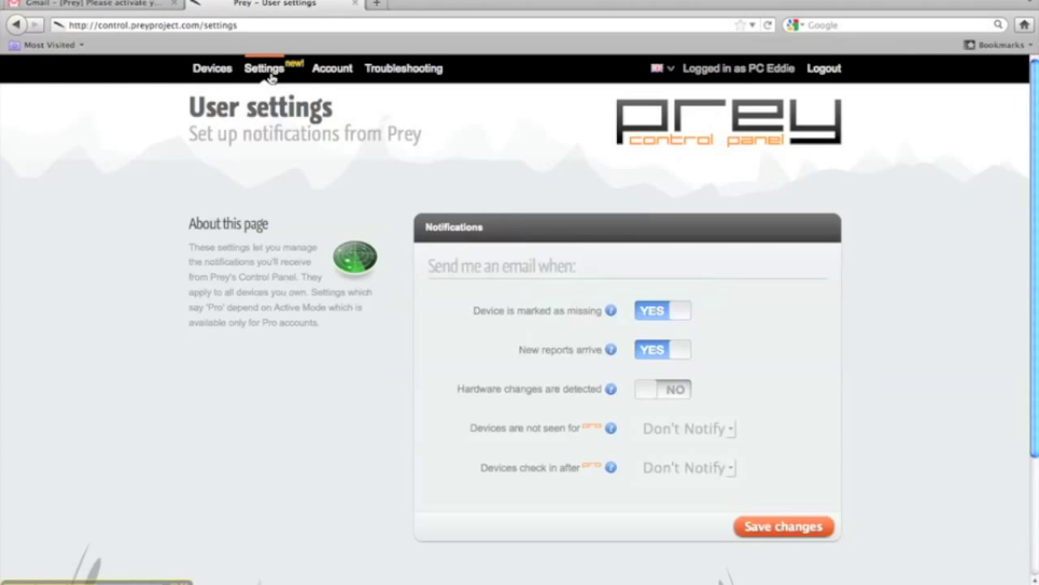
mouse_move(400, 258)
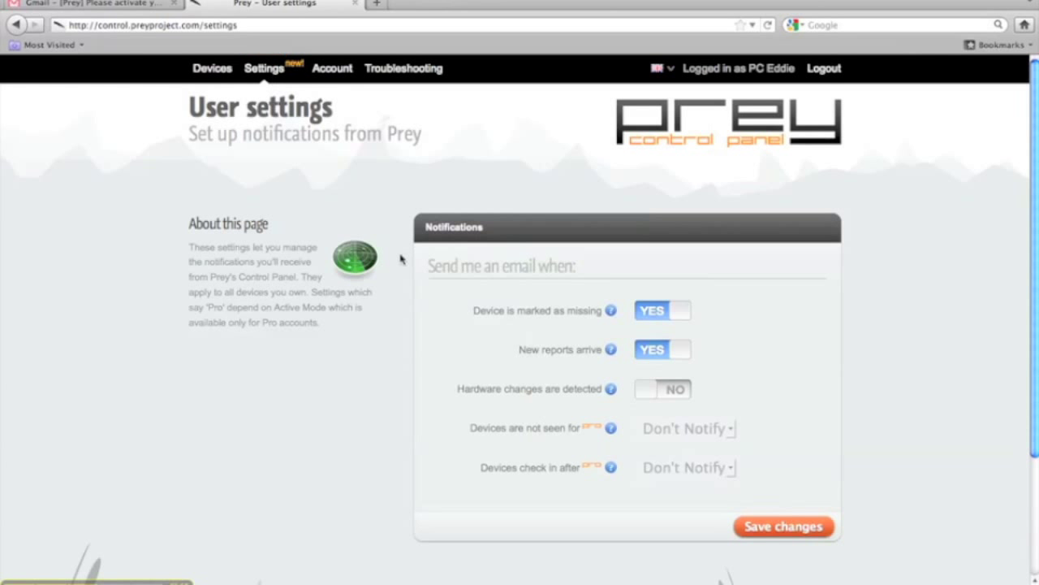
mouse_move(581, 317)
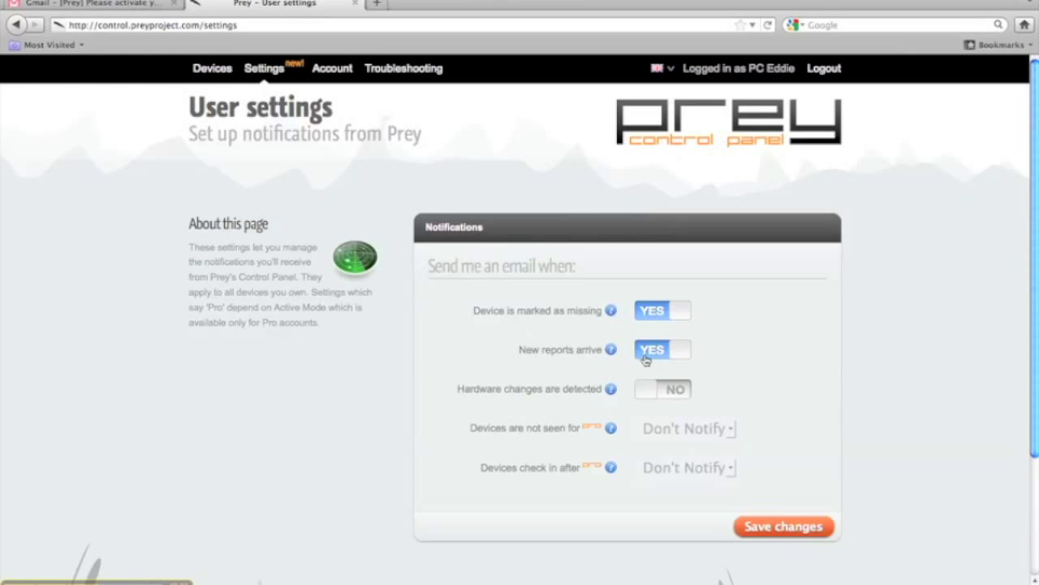
mouse_move(656, 398)
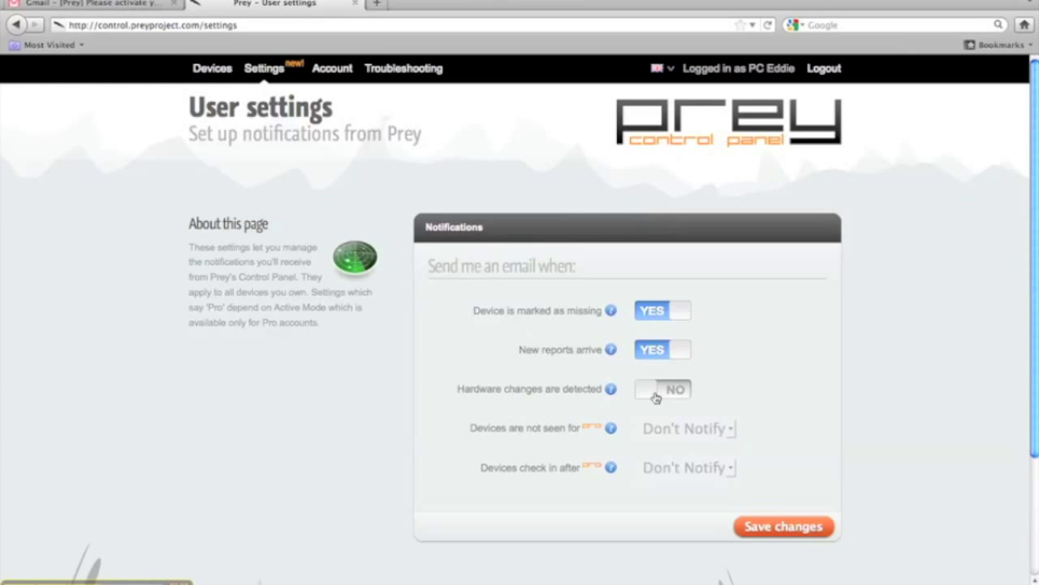
mouse_move(587, 441)
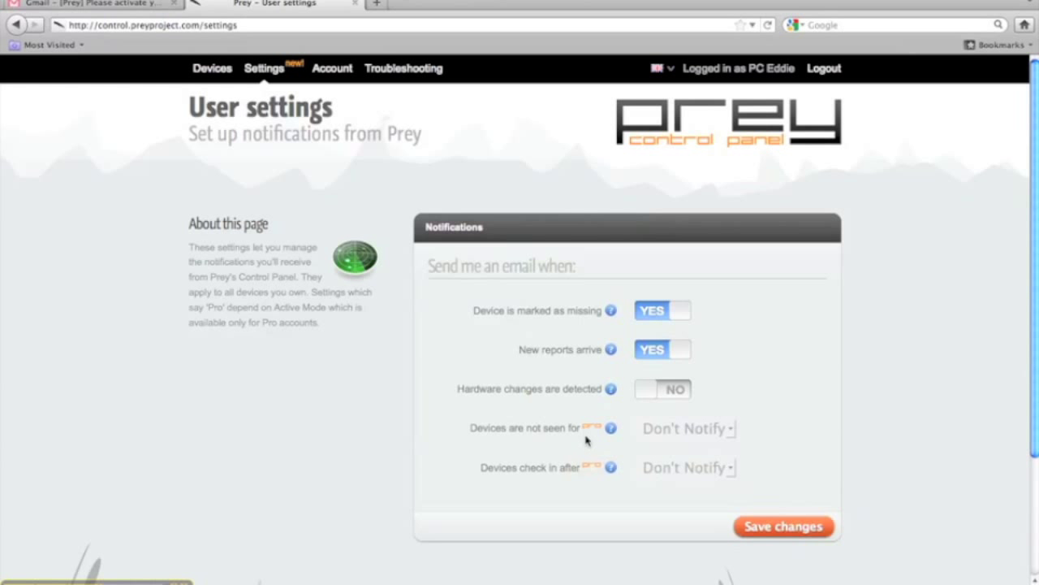
mouse_move(682, 449)
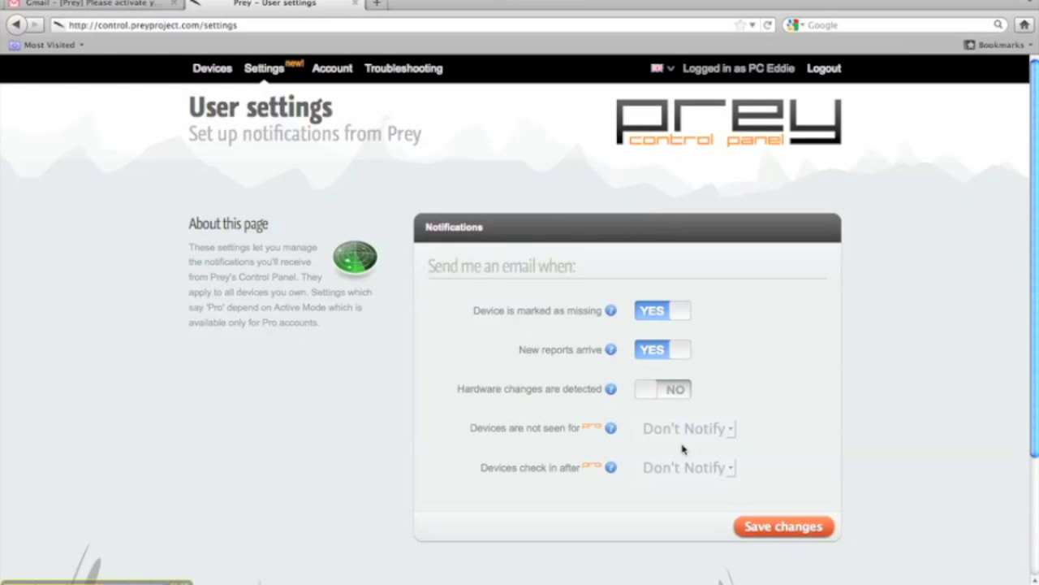
mouse_move(657, 484)
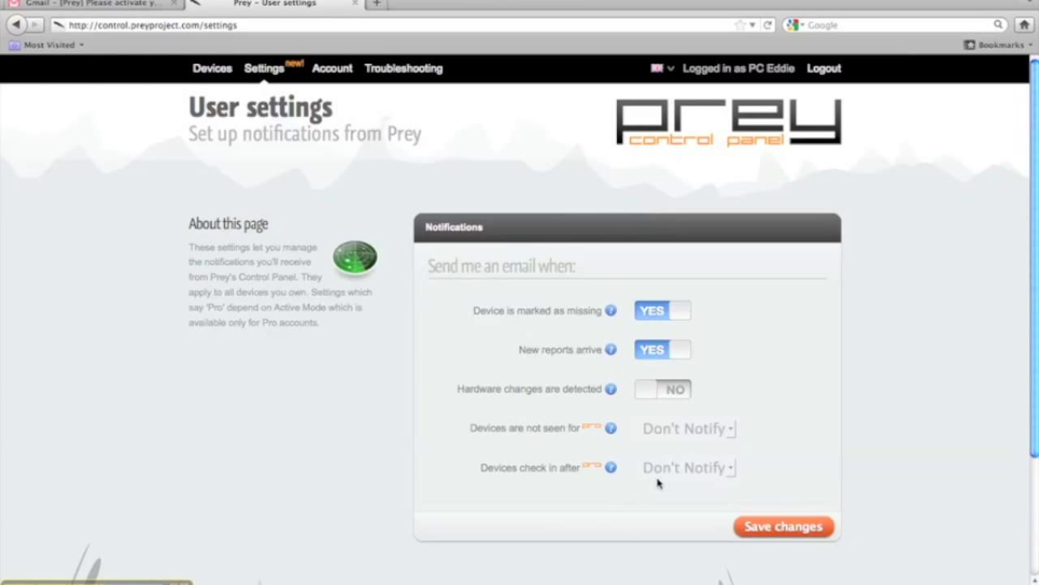
mouse_move(363, 114)
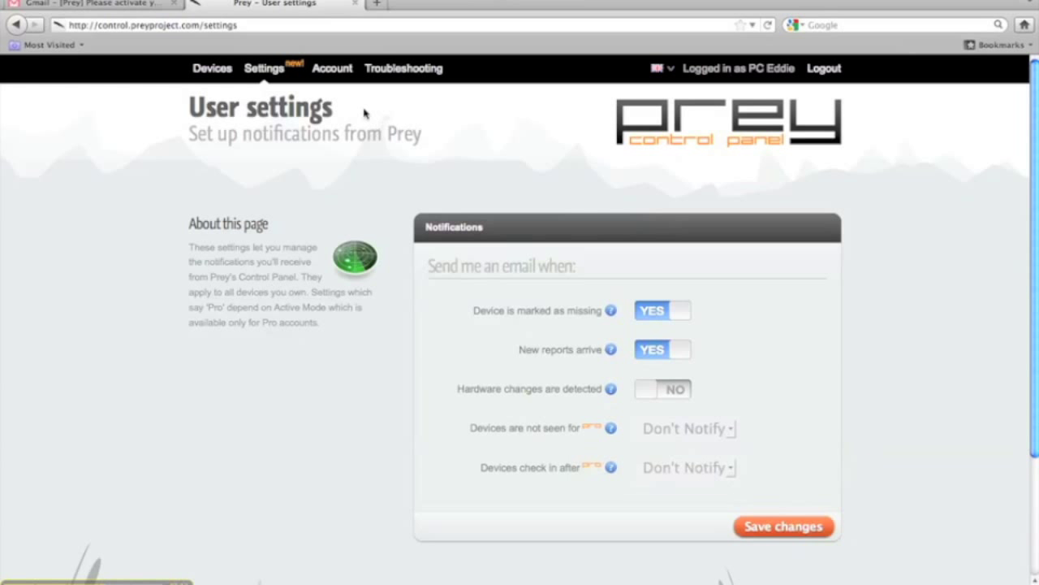
Step: Open the Account page, then return to it from the Prey Support tab
left_click(332, 68)
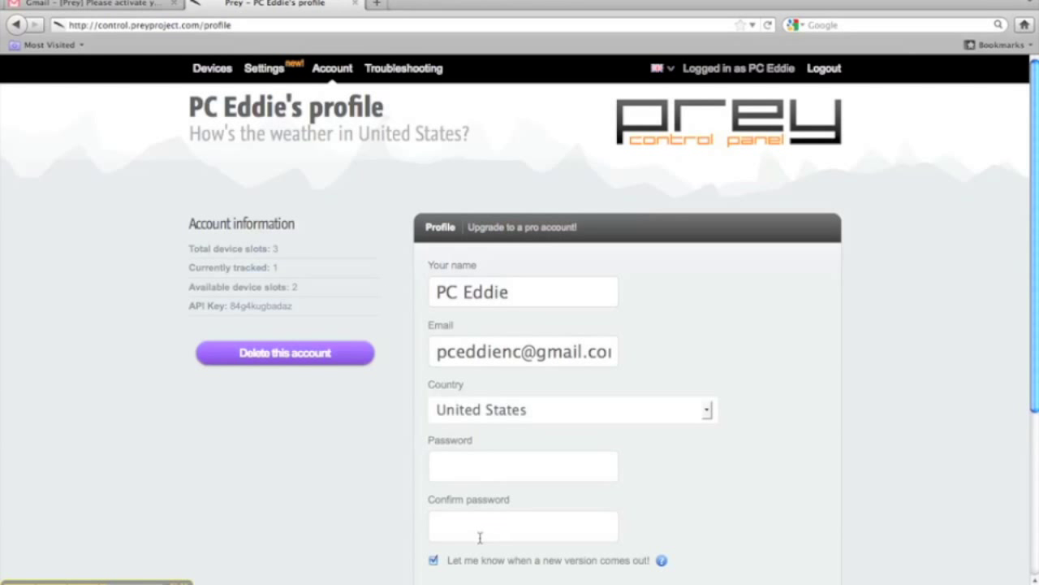
mouse_move(251, 269)
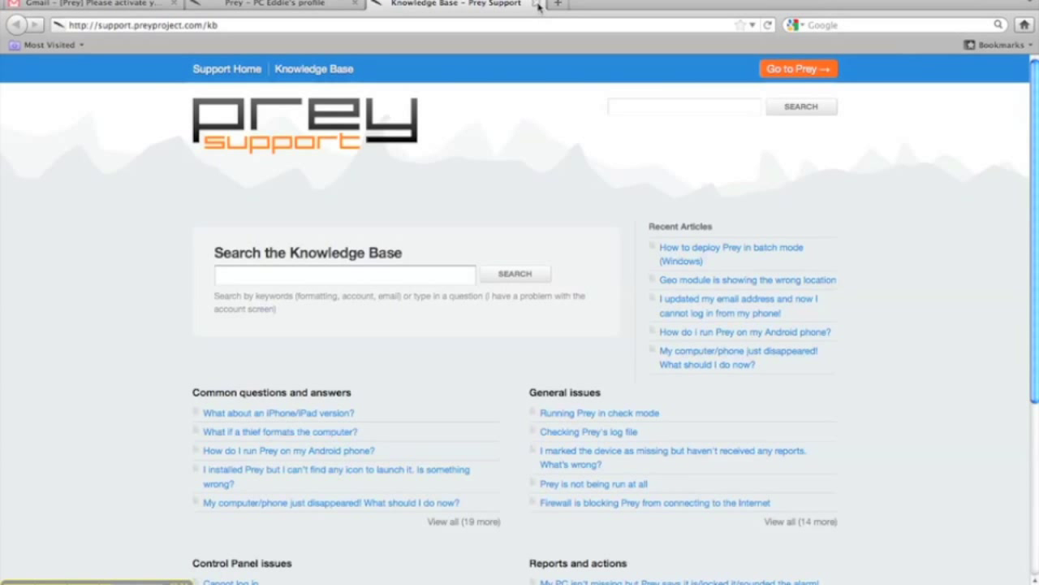
left_click(274, 4)
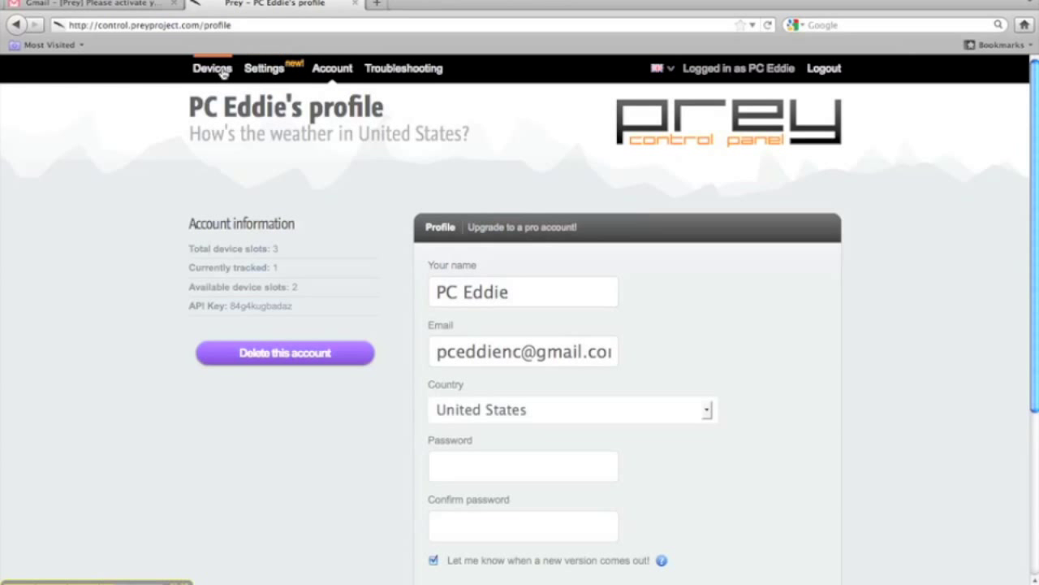
Step: On Ed's MacBook Pro device page, change the report frequency from 20 to 10
left_click(212, 68)
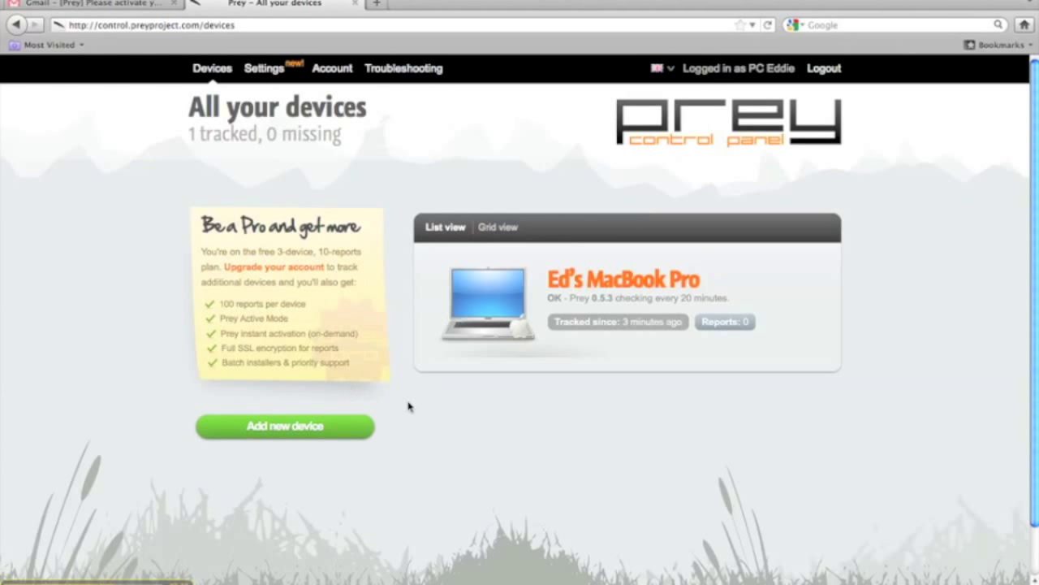
mouse_move(452, 410)
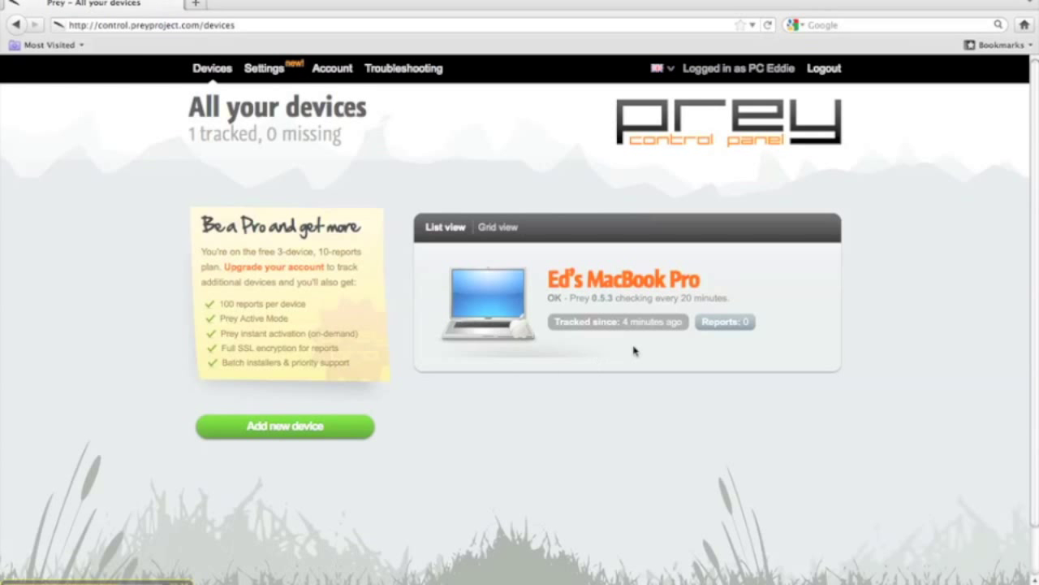
mouse_move(500, 295)
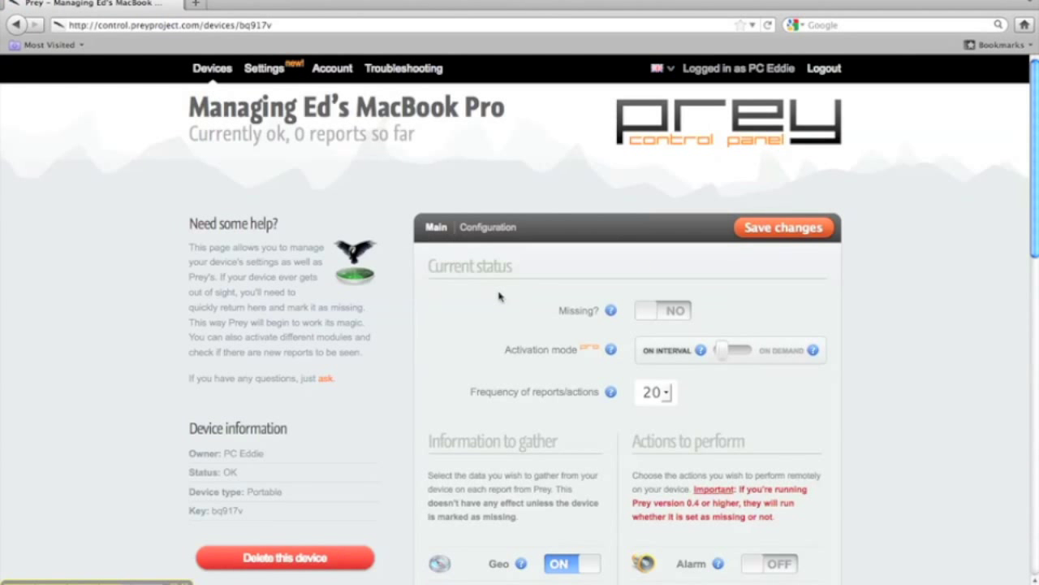
scroll("down", 3)
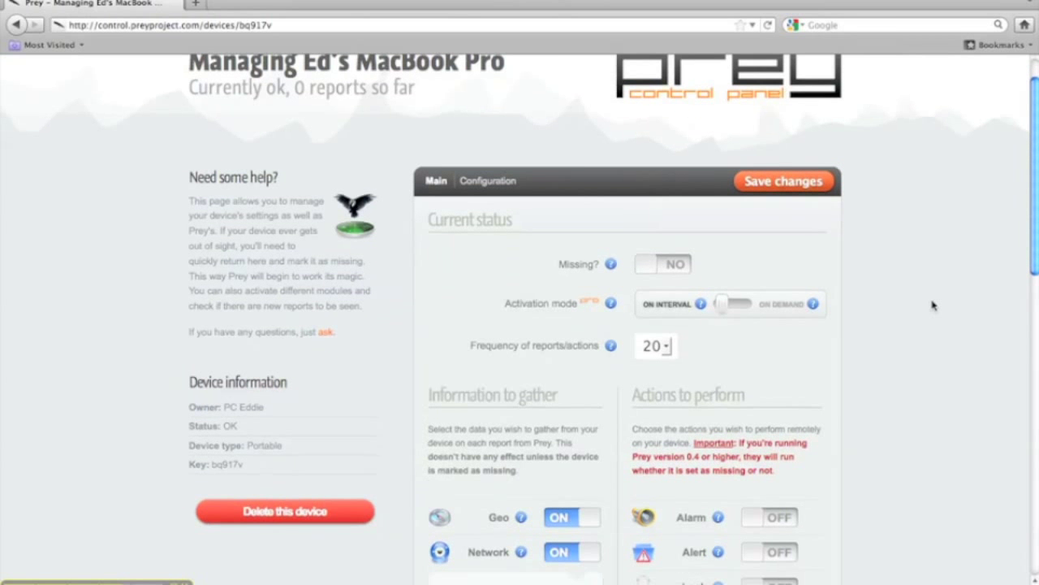
scroll("down", 3)
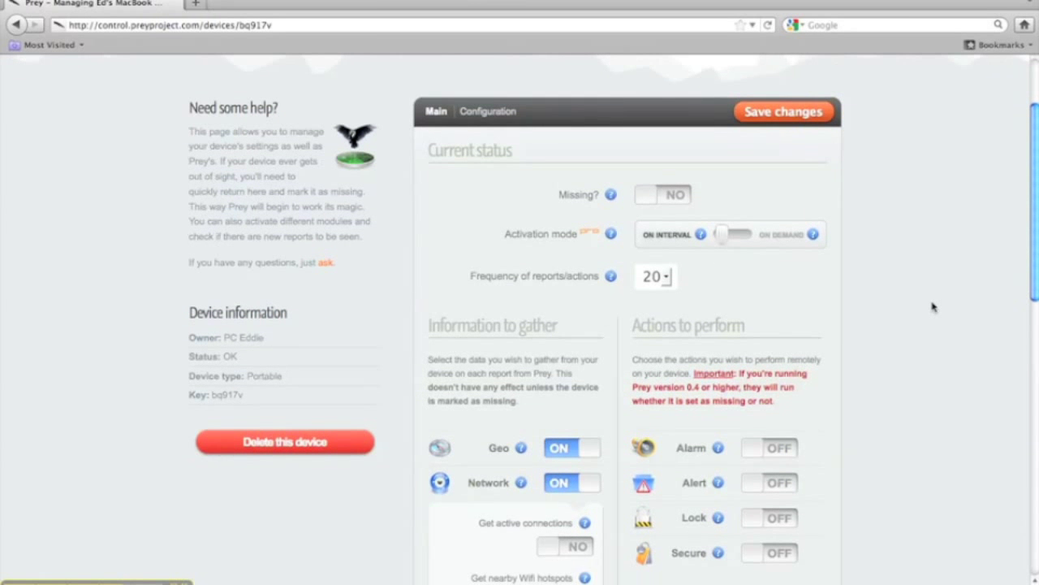
scroll("down", 3)
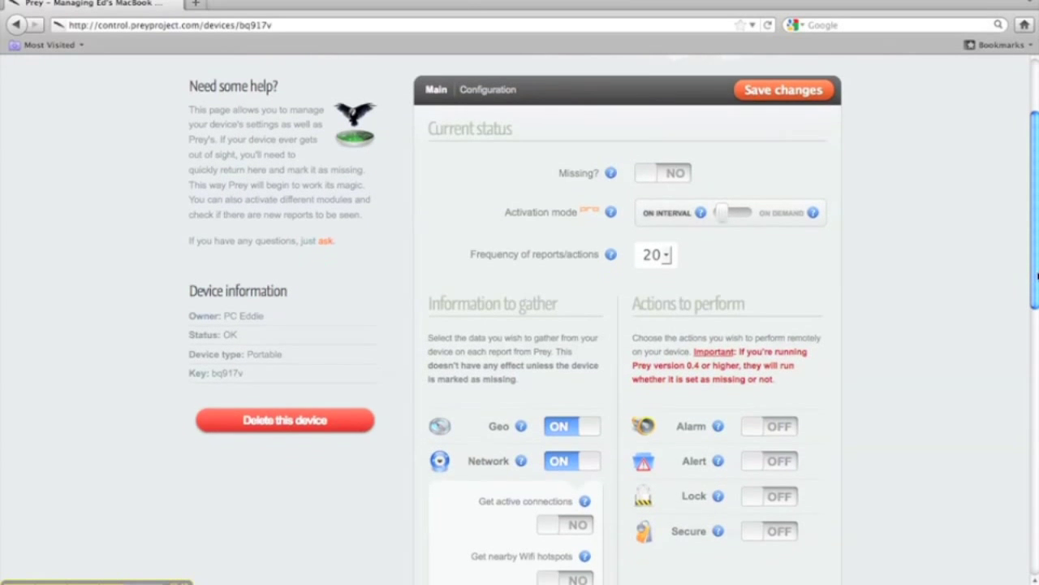
scroll("down", 3)
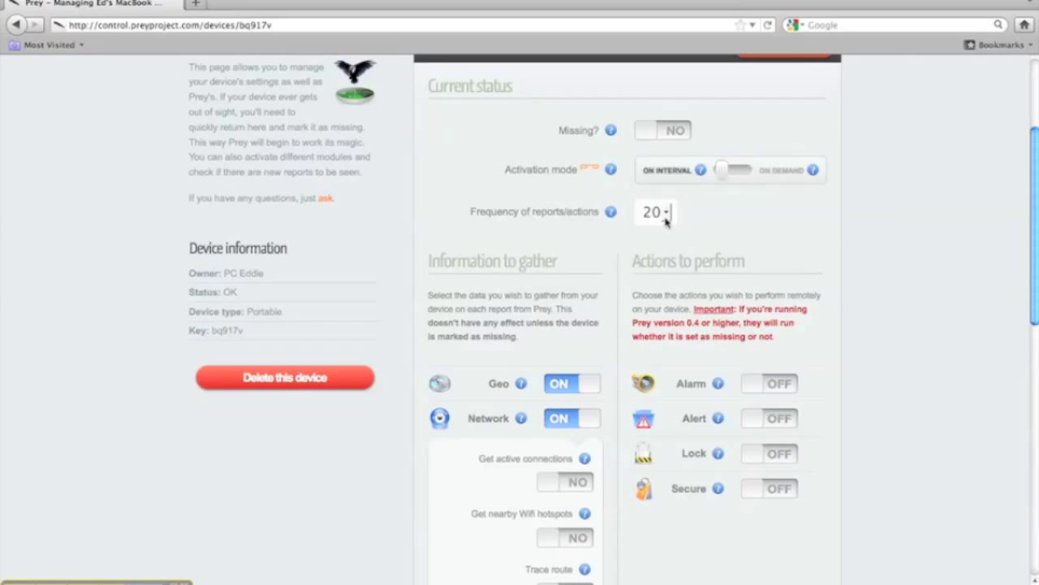
left_click(653, 212)
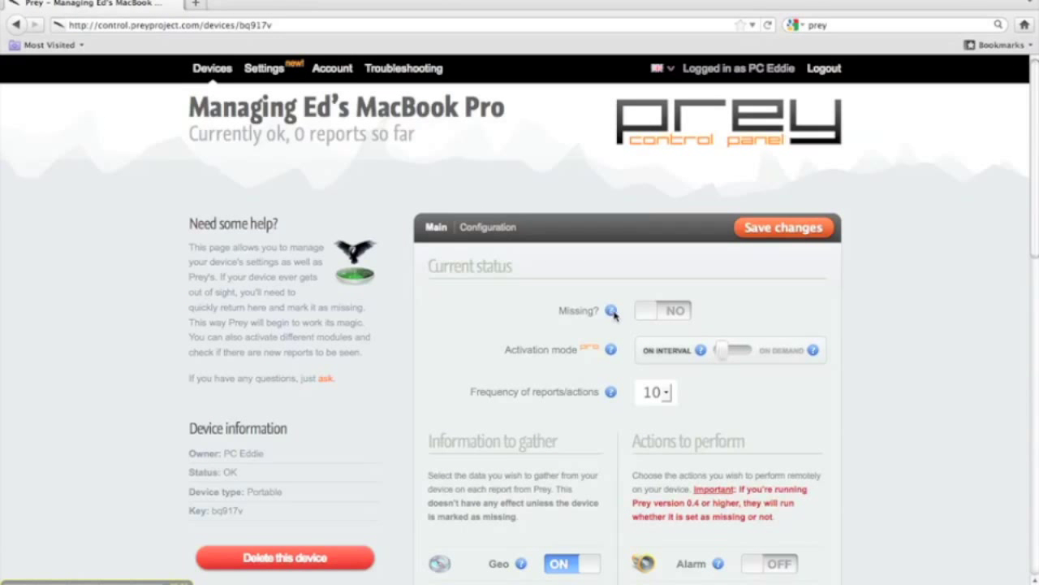
mouse_move(611, 311)
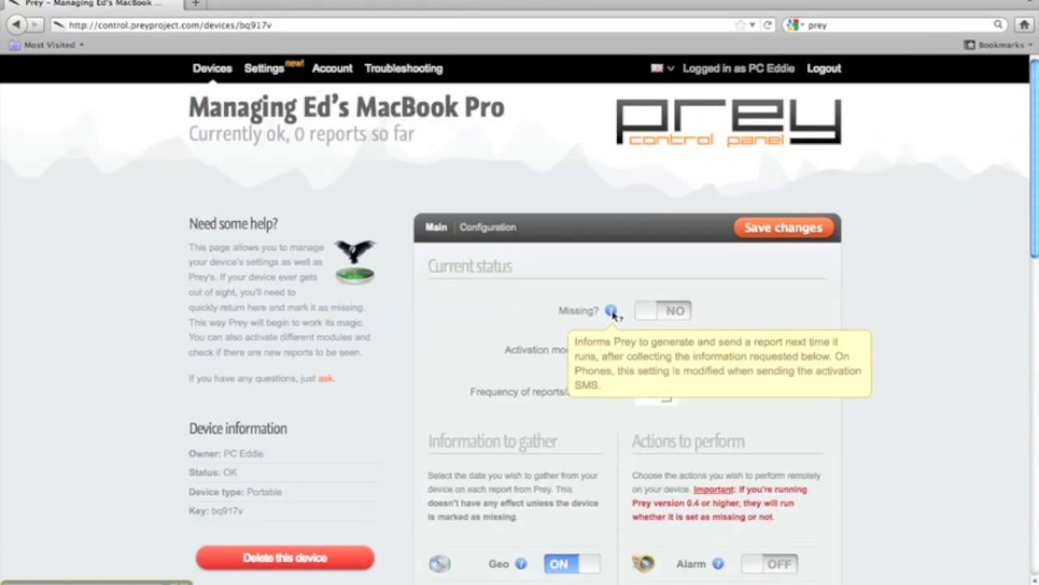
mouse_move(617, 331)
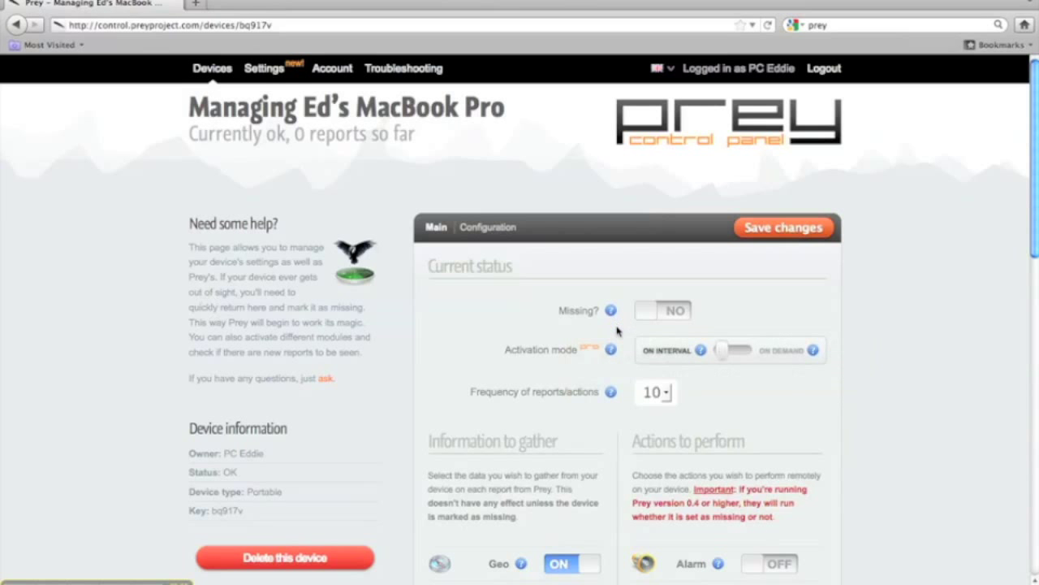
mouse_move(611, 349)
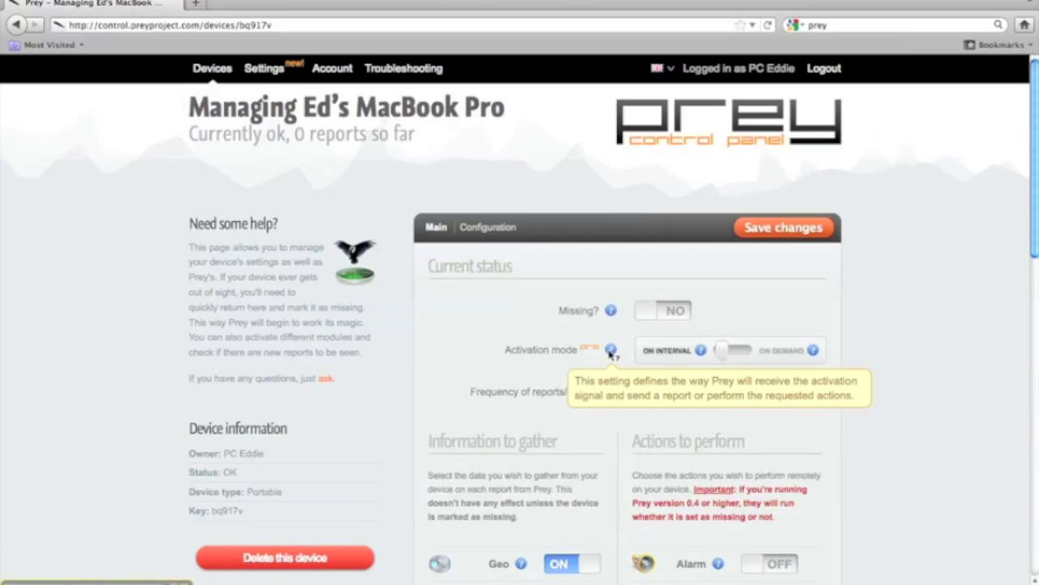
mouse_move(612, 351)
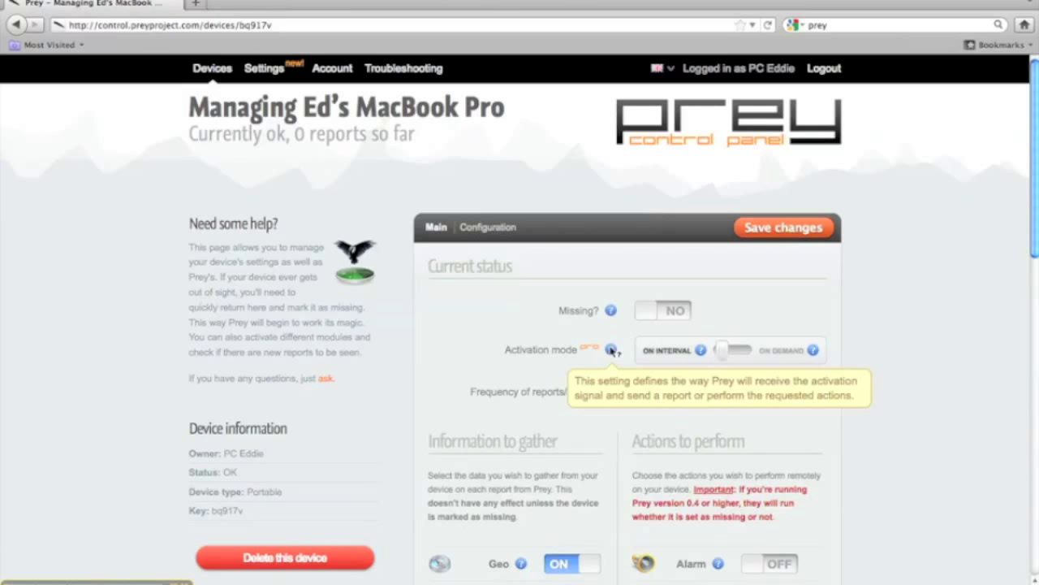
mouse_move(611, 393)
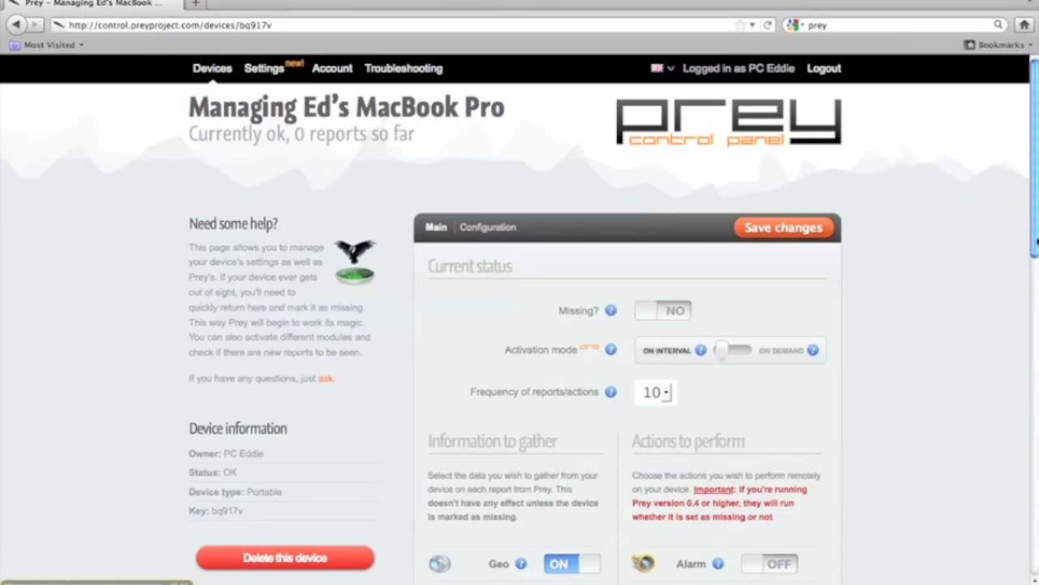
scroll("down", 3)
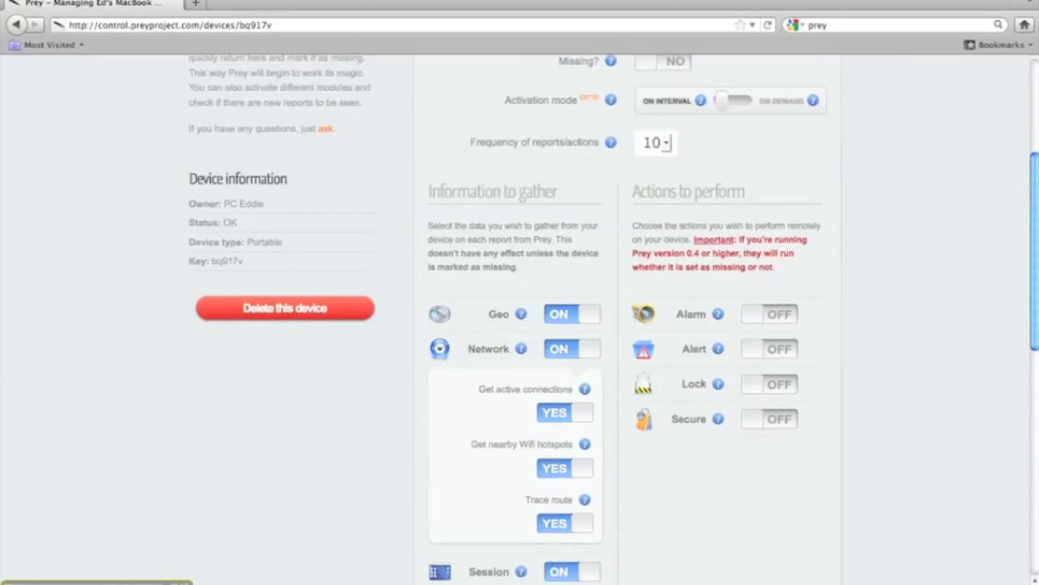
scroll("down", 3)
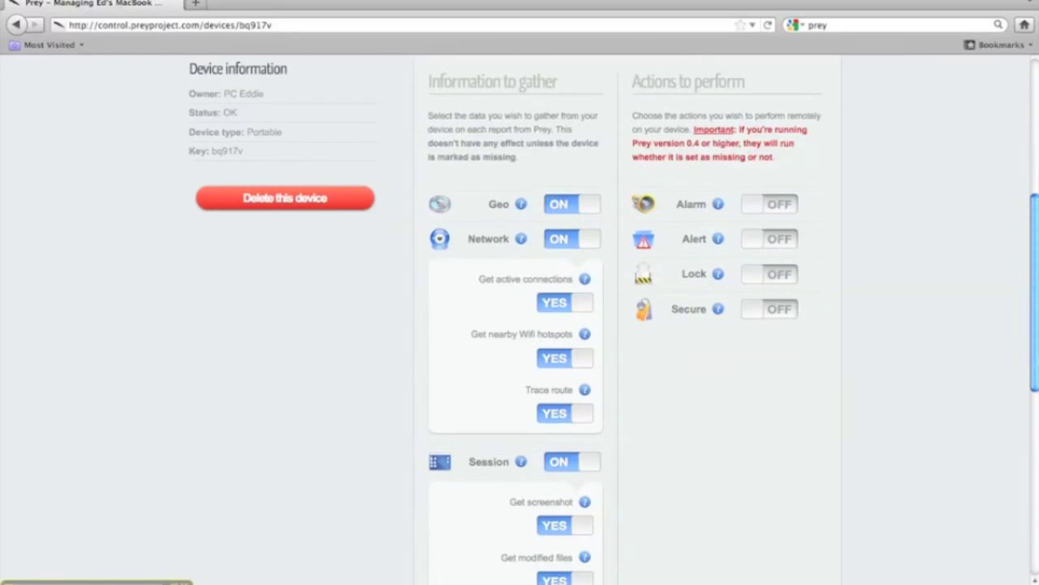
mouse_move(560, 99)
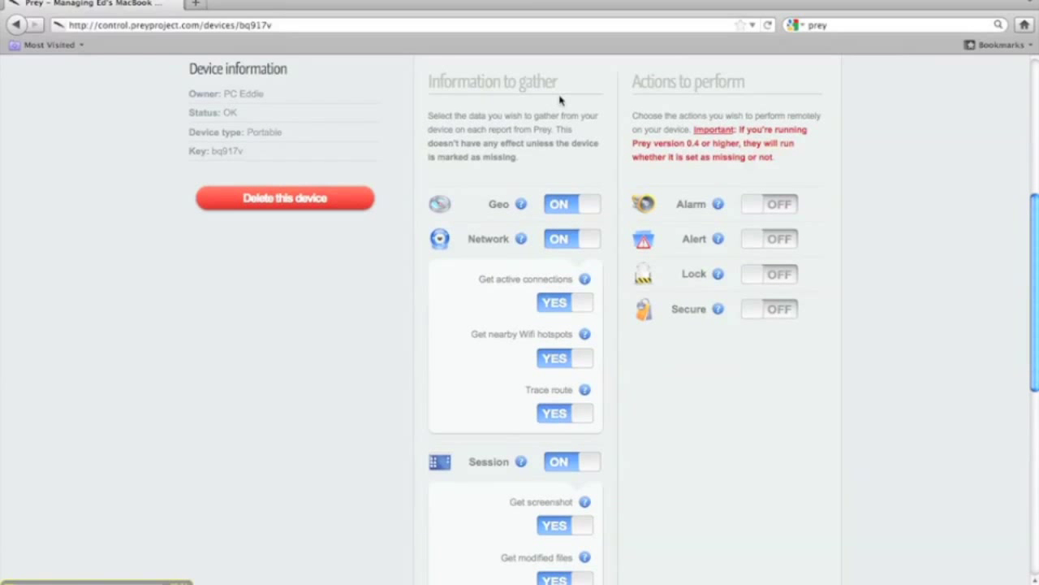
mouse_move(467, 171)
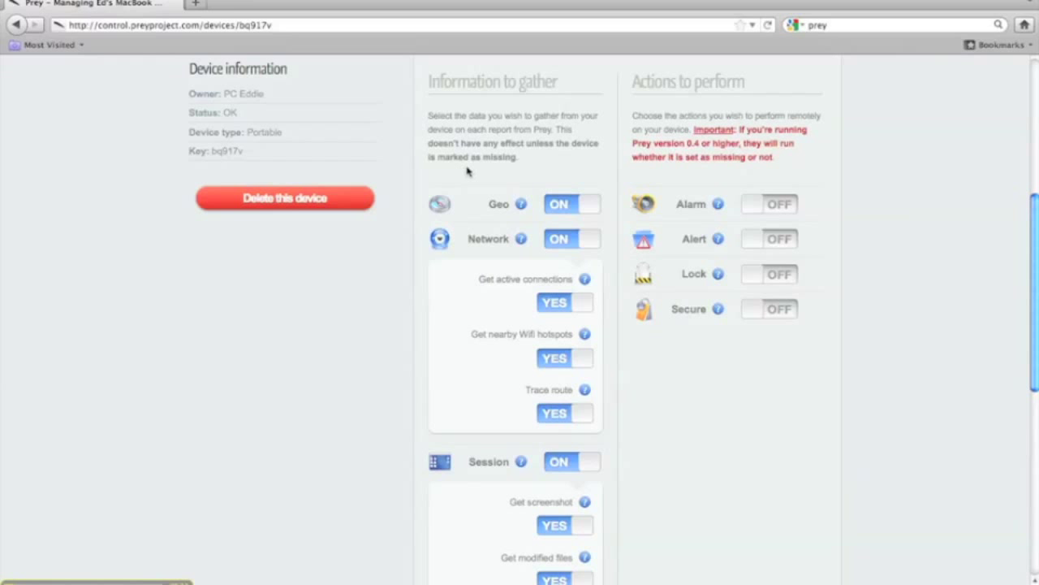
mouse_move(513, 173)
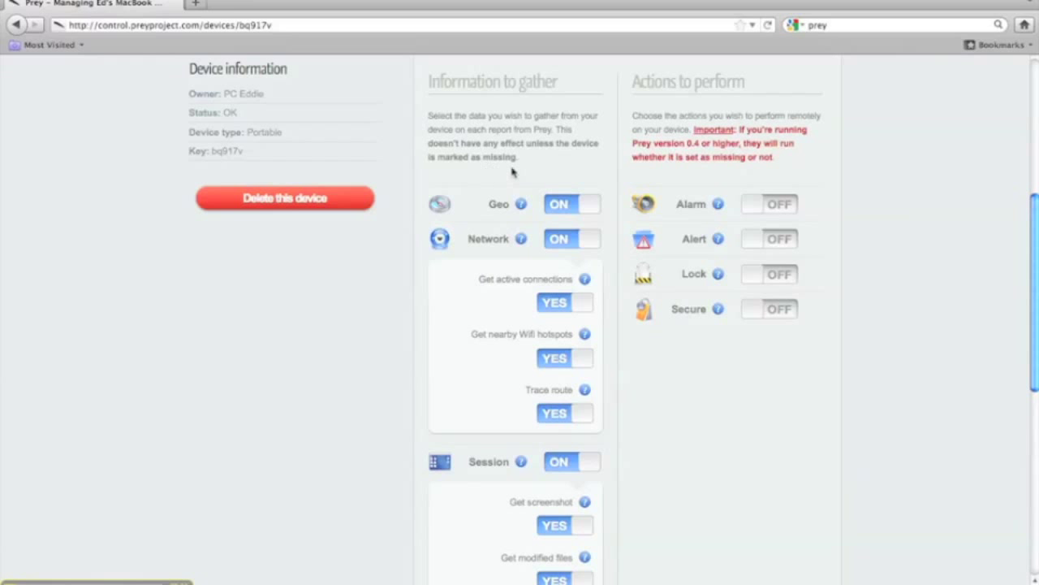
mouse_move(522, 204)
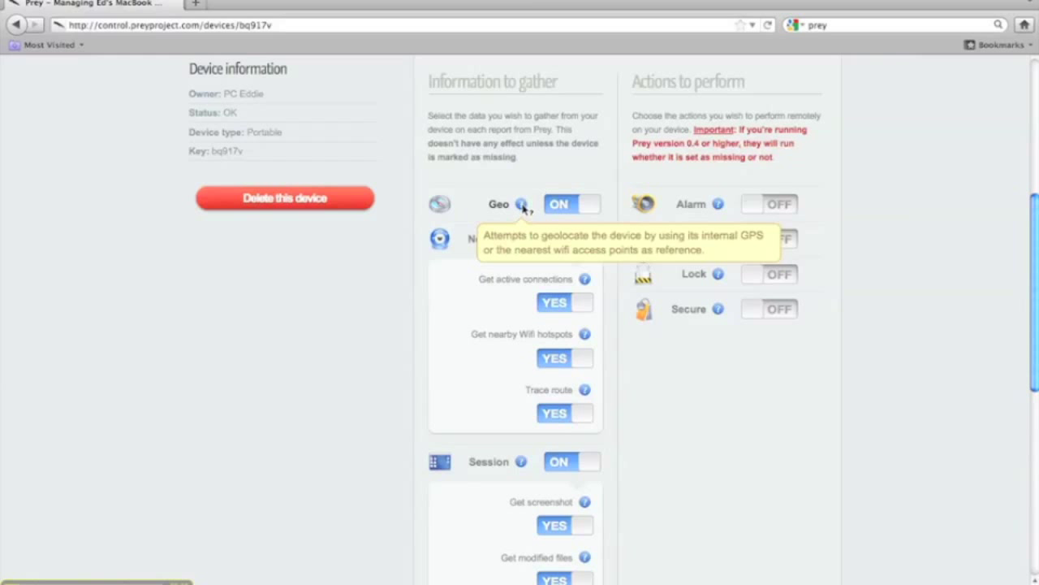
mouse_move(520, 238)
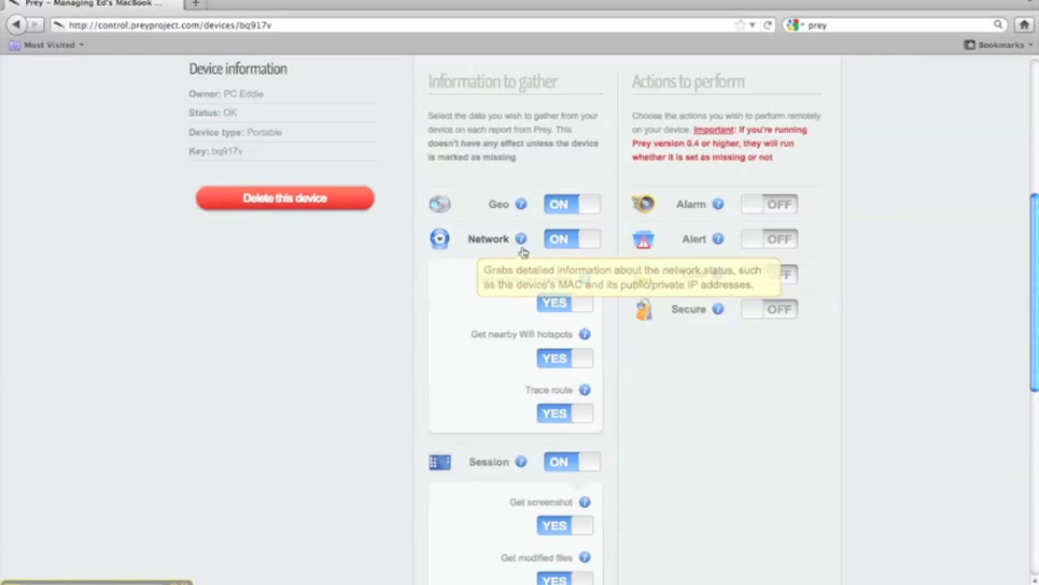
mouse_move(584, 278)
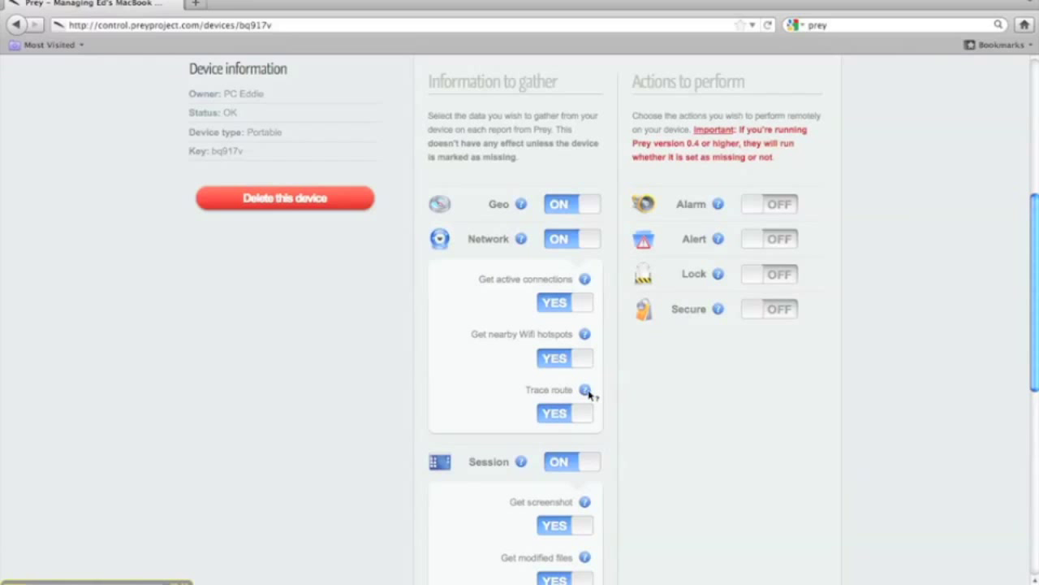
mouse_move(584, 390)
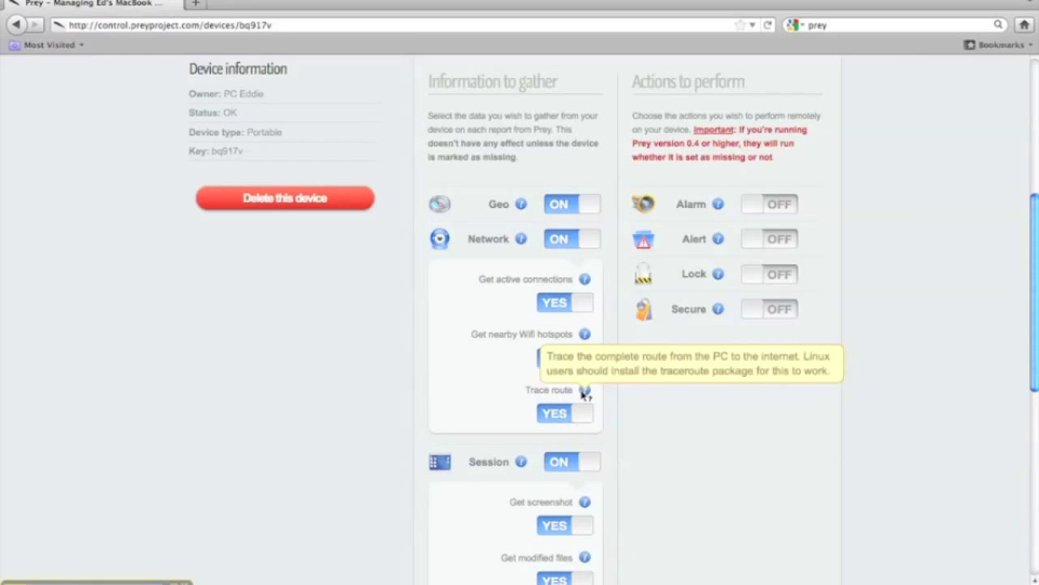
scroll("down", 3)
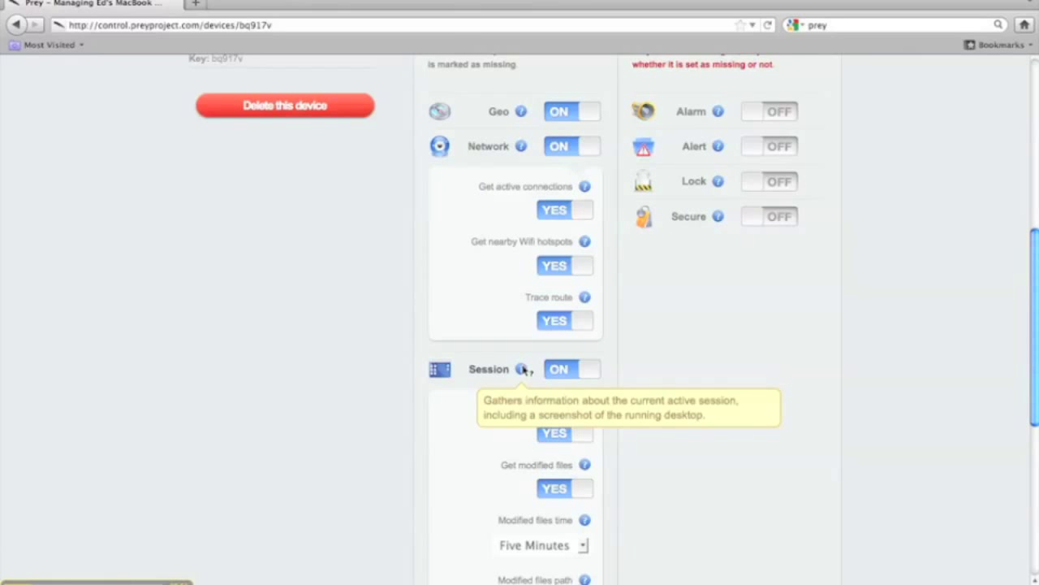
scroll("down", 3)
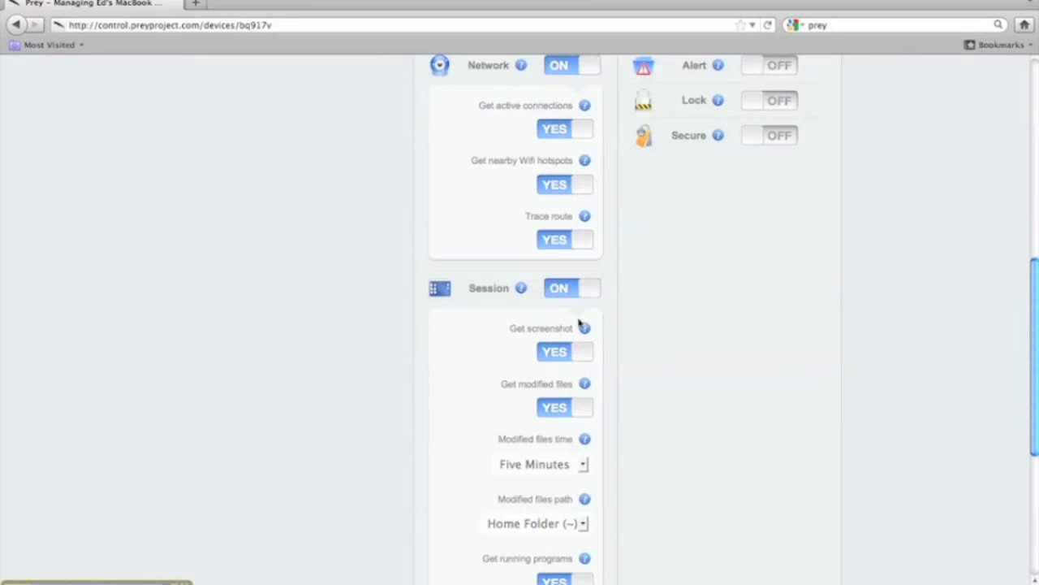
mouse_move(585, 328)
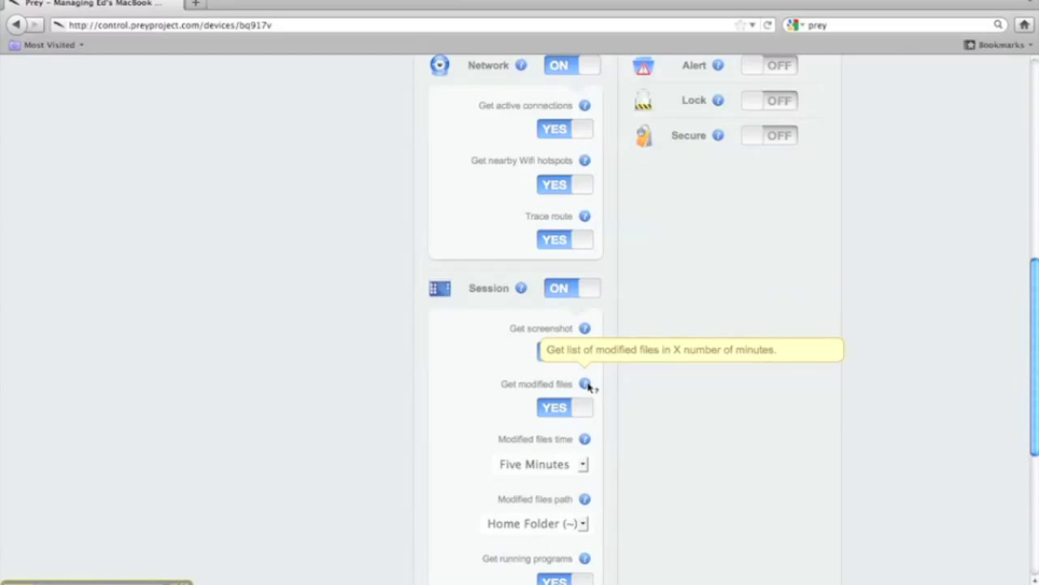
scroll("down", 3)
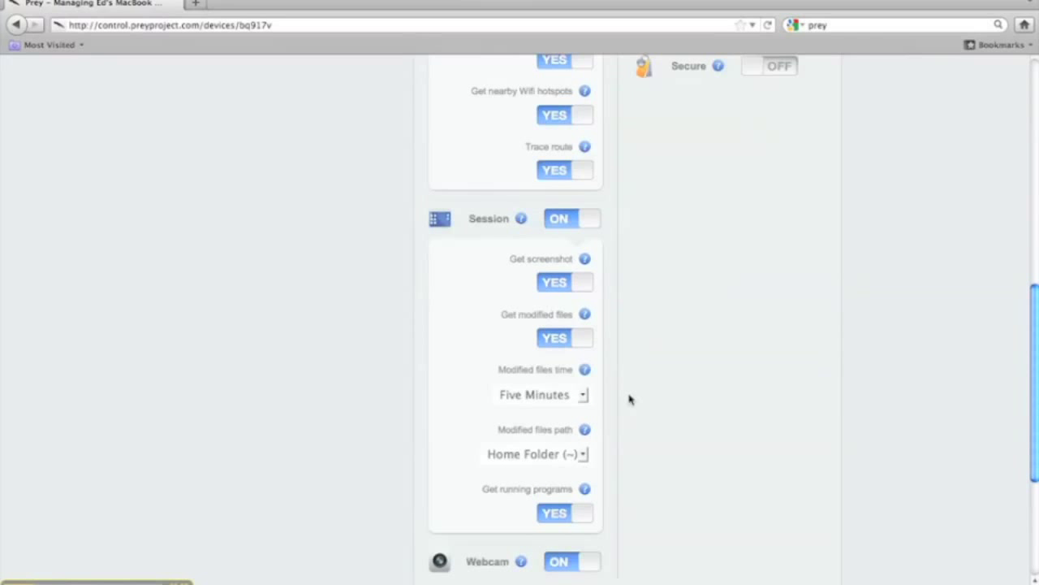
mouse_move(585, 369)
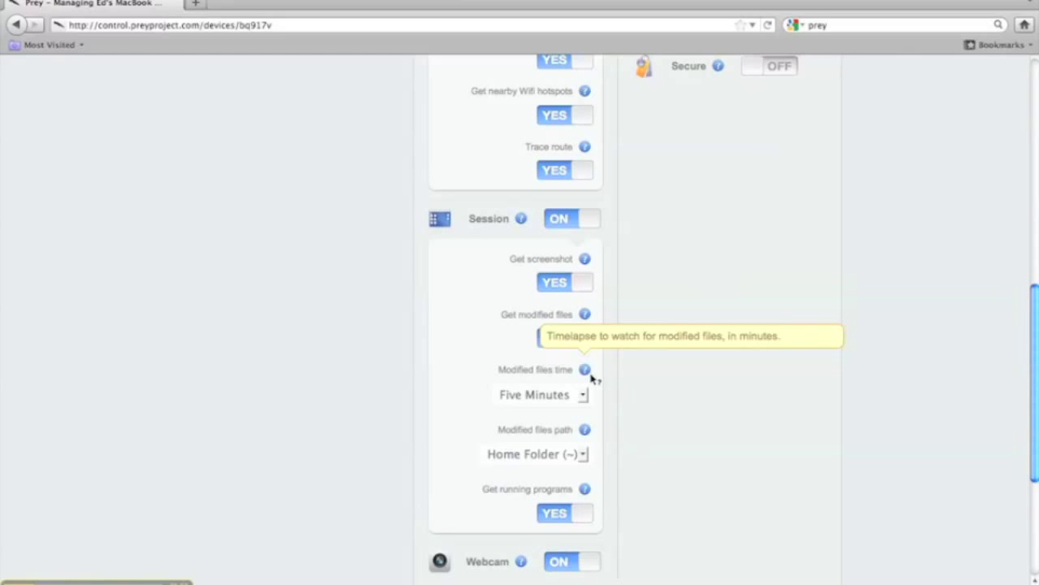
mouse_move(646, 396)
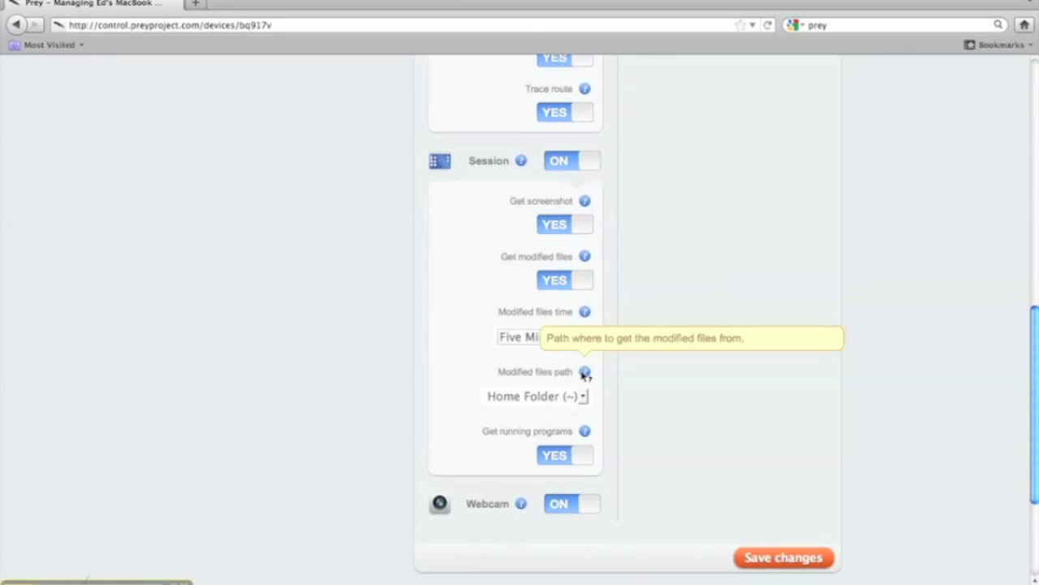
left_click(536, 396)
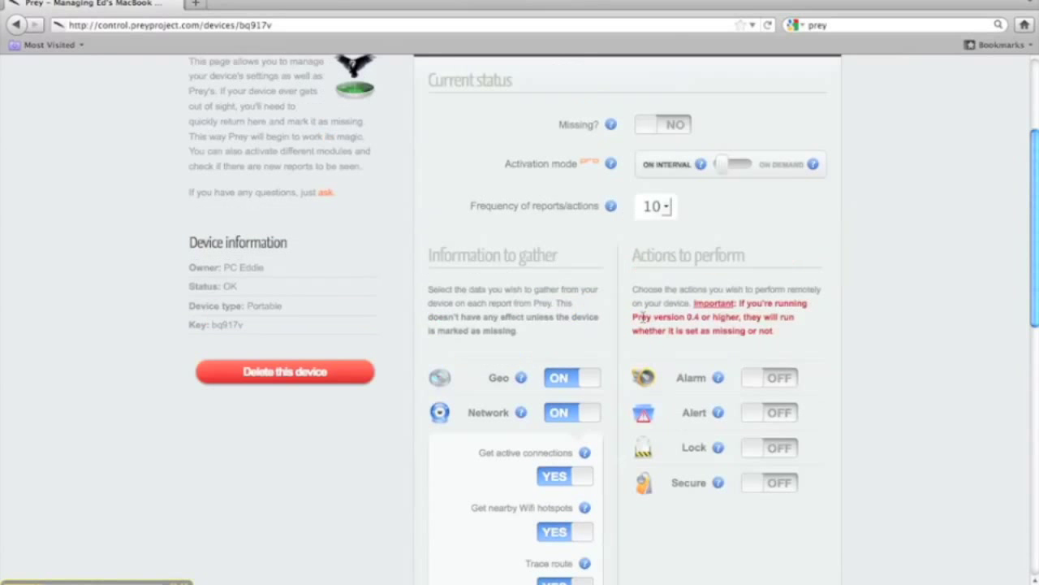
mouse_move(657, 272)
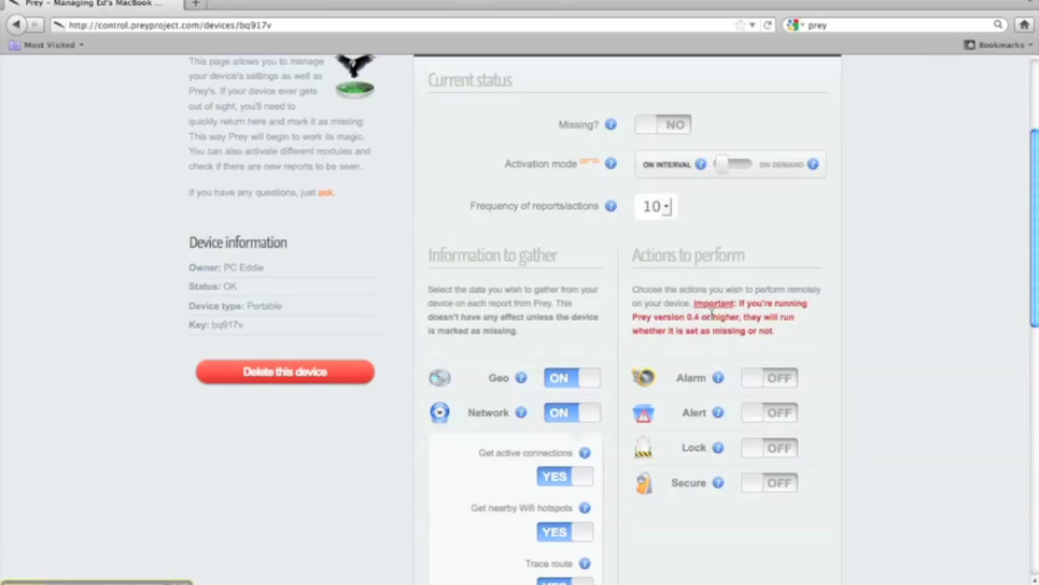
mouse_move(722, 349)
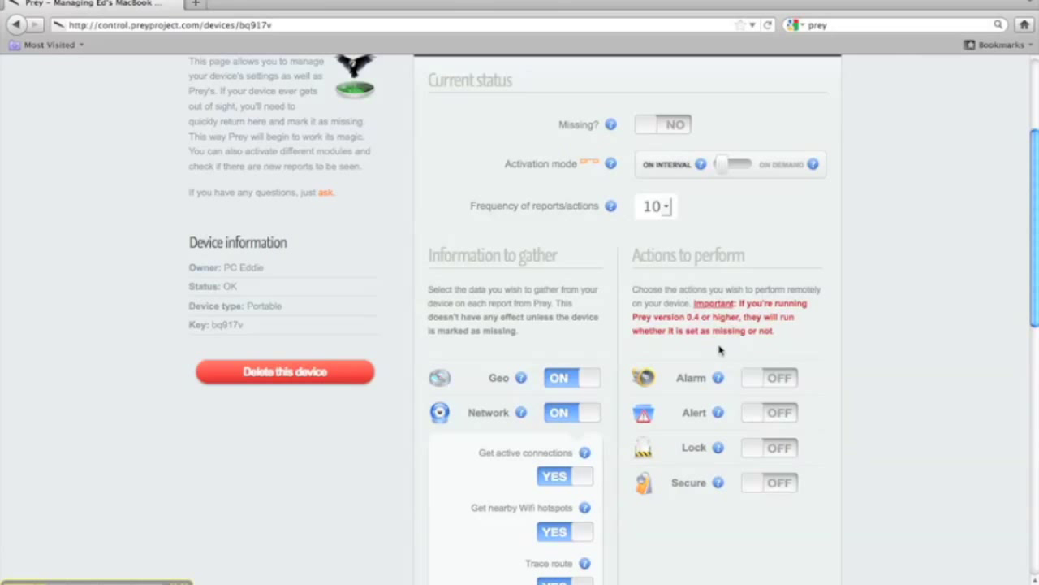
mouse_move(719, 378)
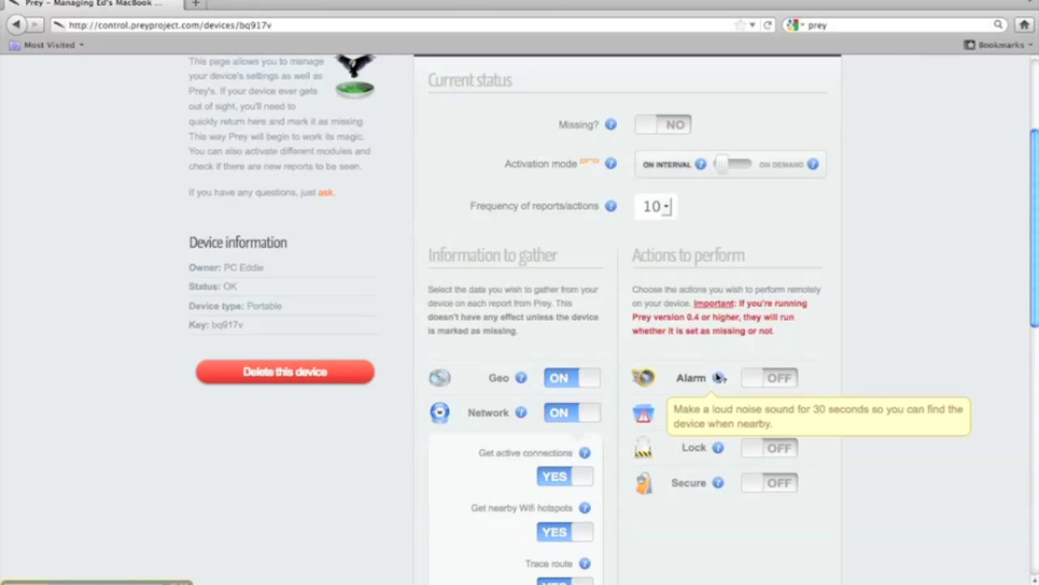
mouse_move(718, 413)
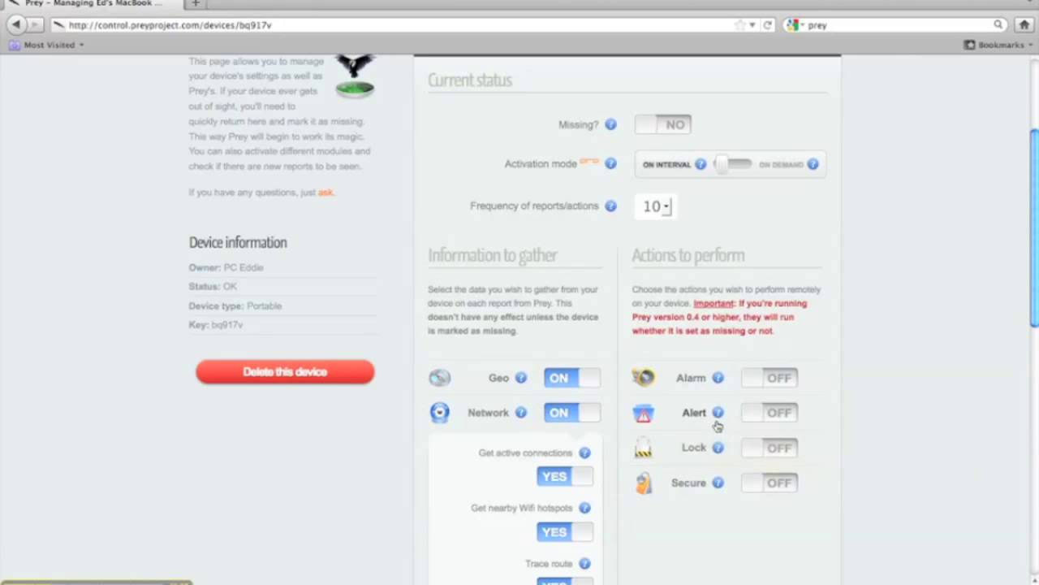
mouse_move(718, 446)
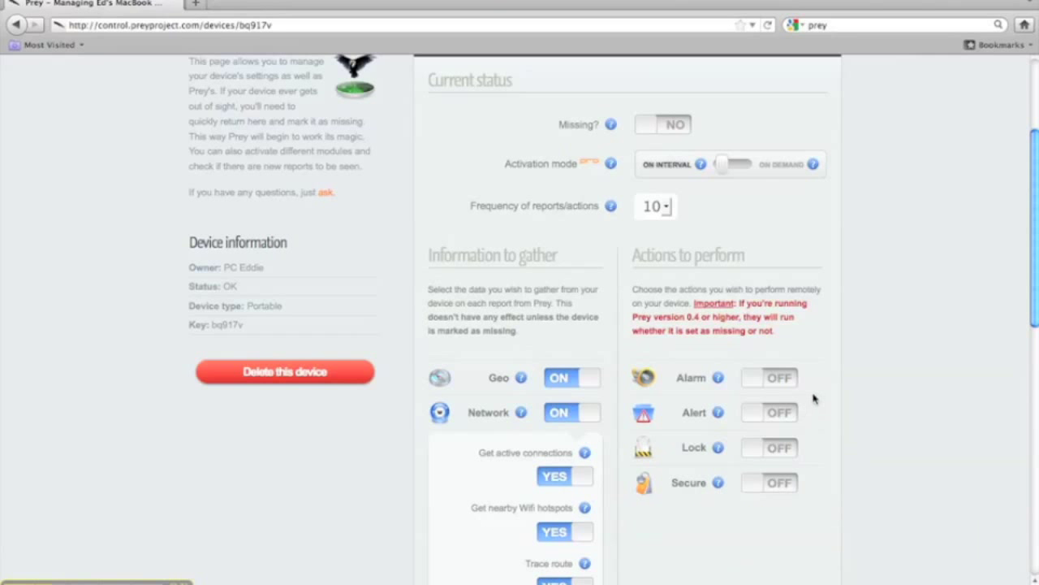
Step: Save Ed's MacBook Pro settings until the device-updated confirmation appears
scroll("down", 3)
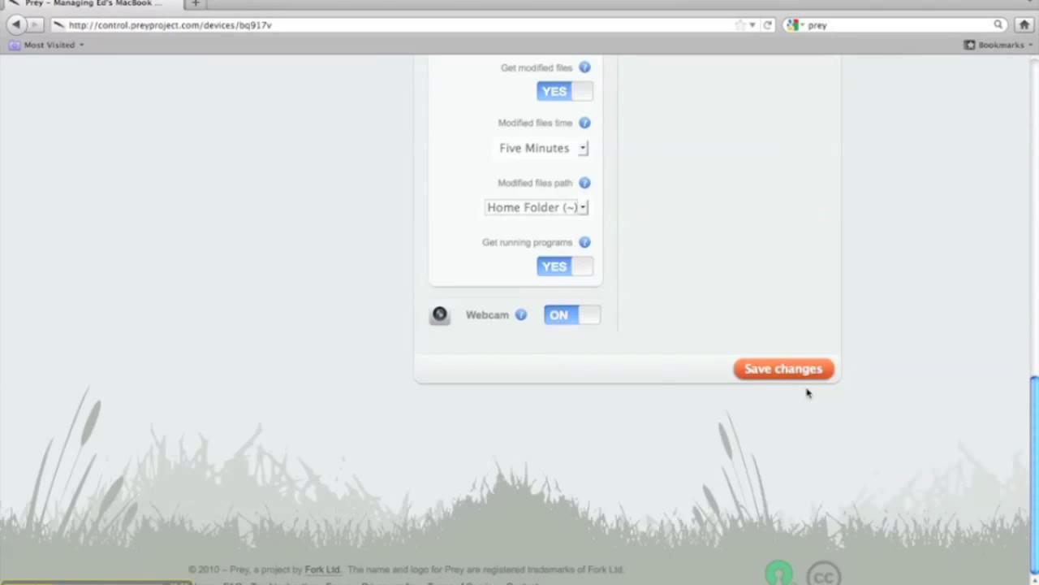
left_click(783, 368)
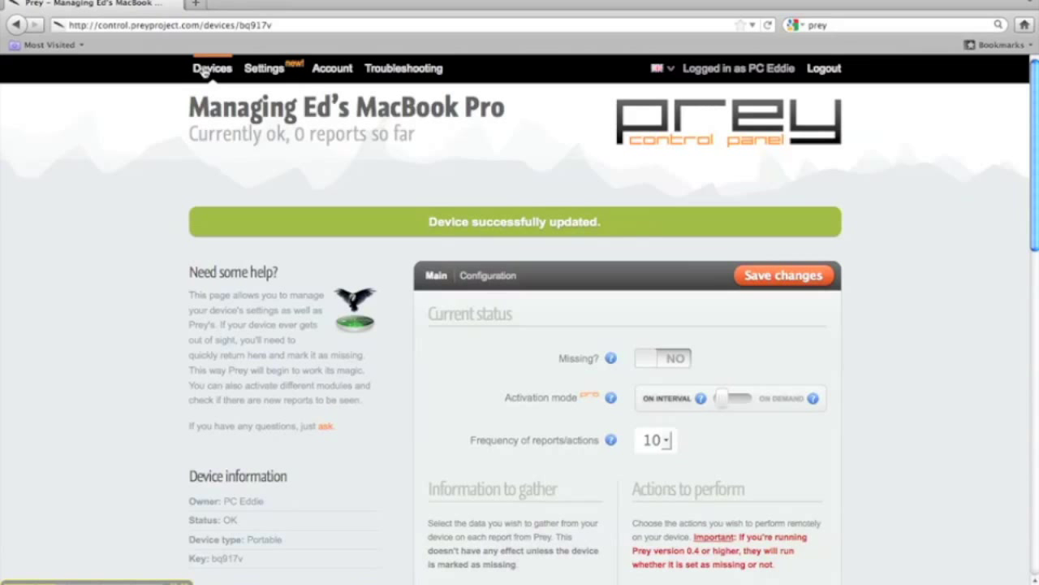
Step: View the devices overview (1 tracked, 0 missing), then bring up the Mac desktop
left_click(212, 67)
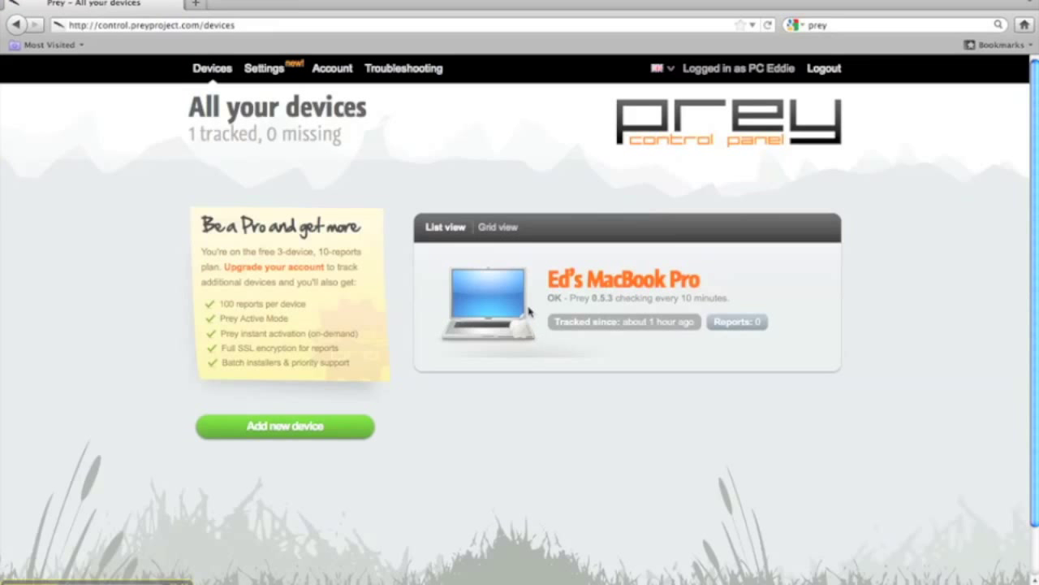
mouse_move(658, 397)
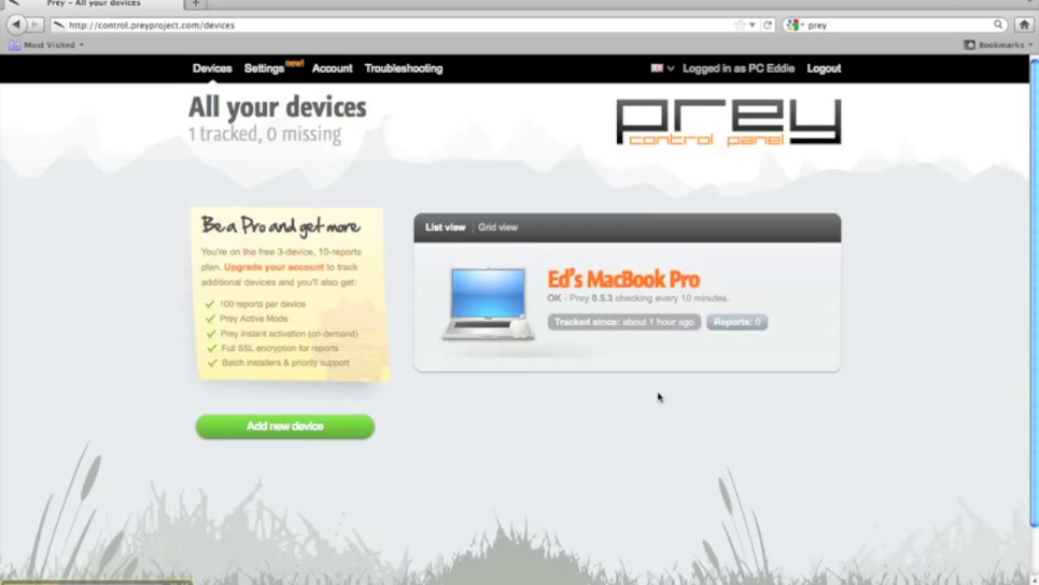
mouse_move(772, 119)
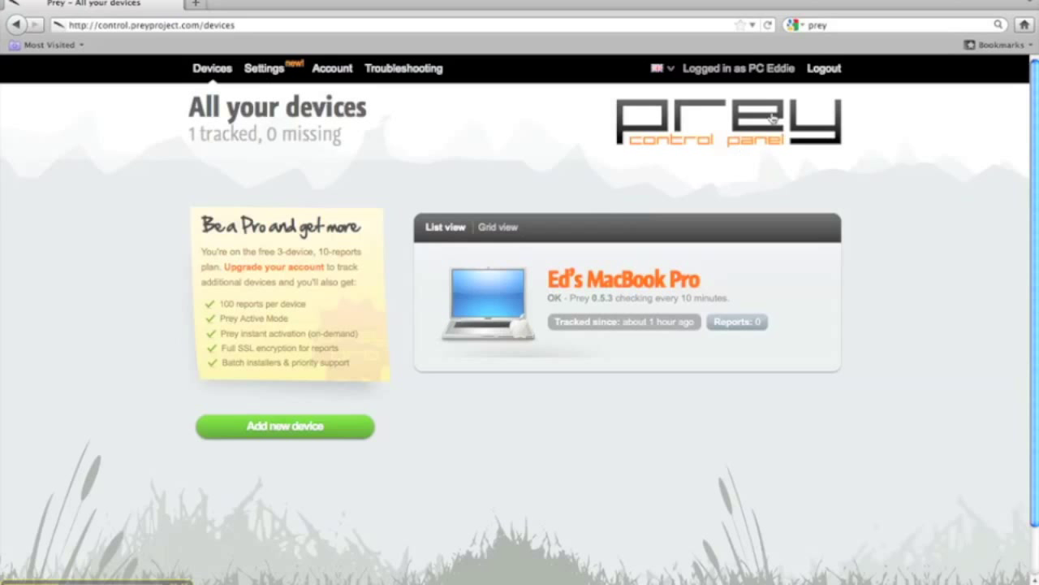
left_click(824, 68)
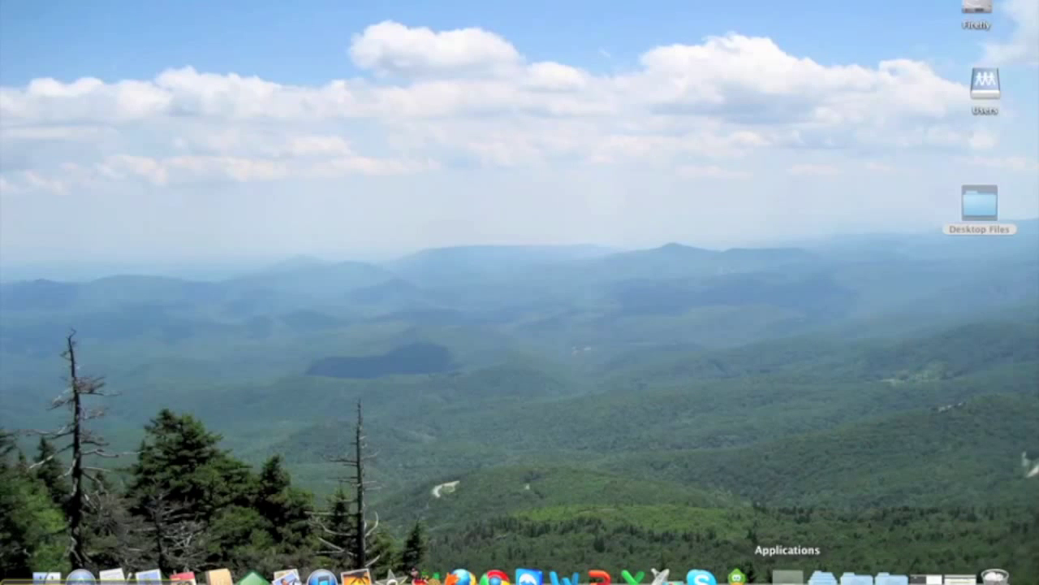
Step: Open the Applications stack from the Dock and browse the installed apps
left_click(787, 560)
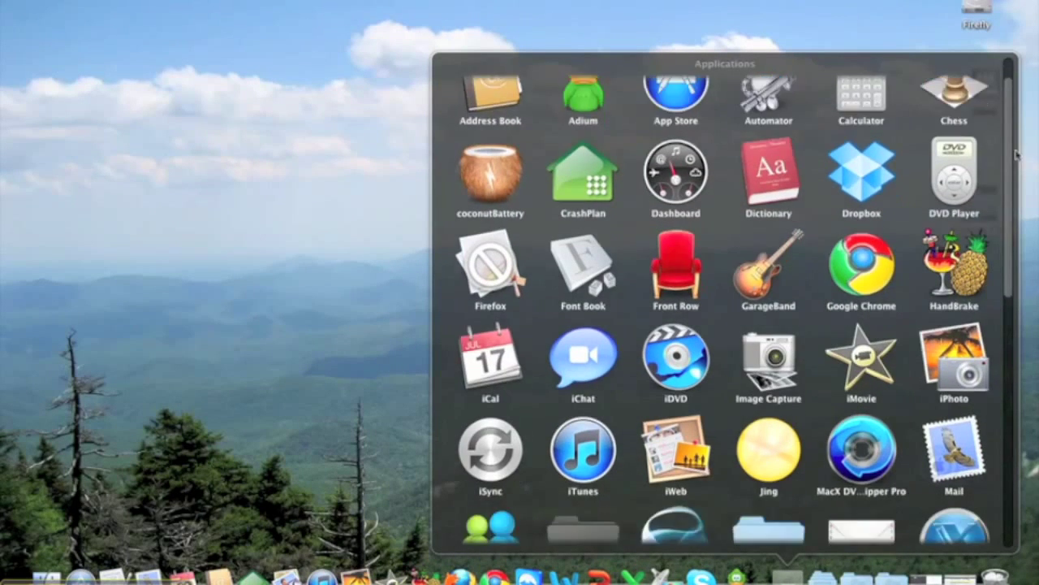
scroll("down", 3)
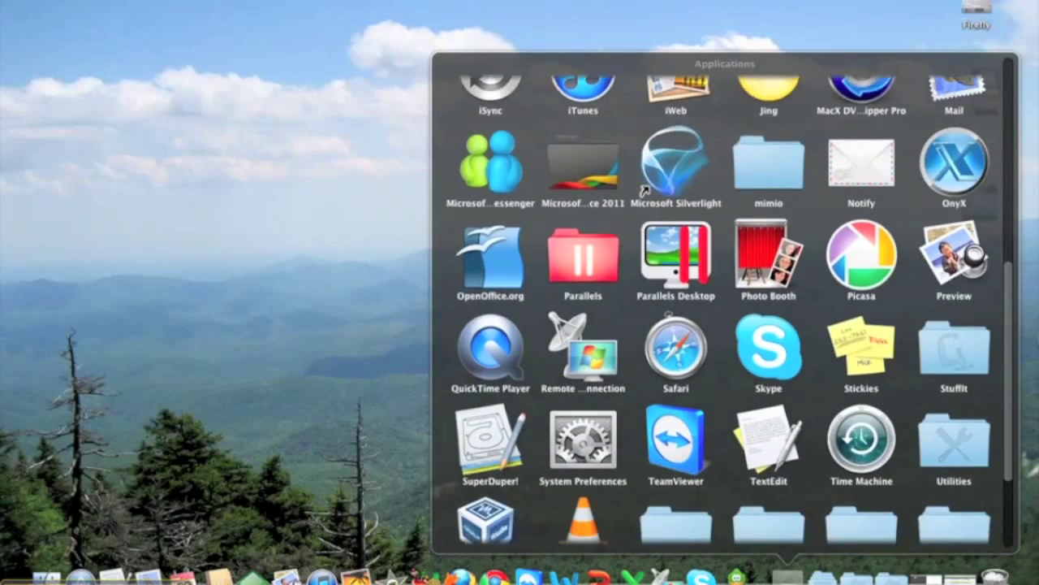